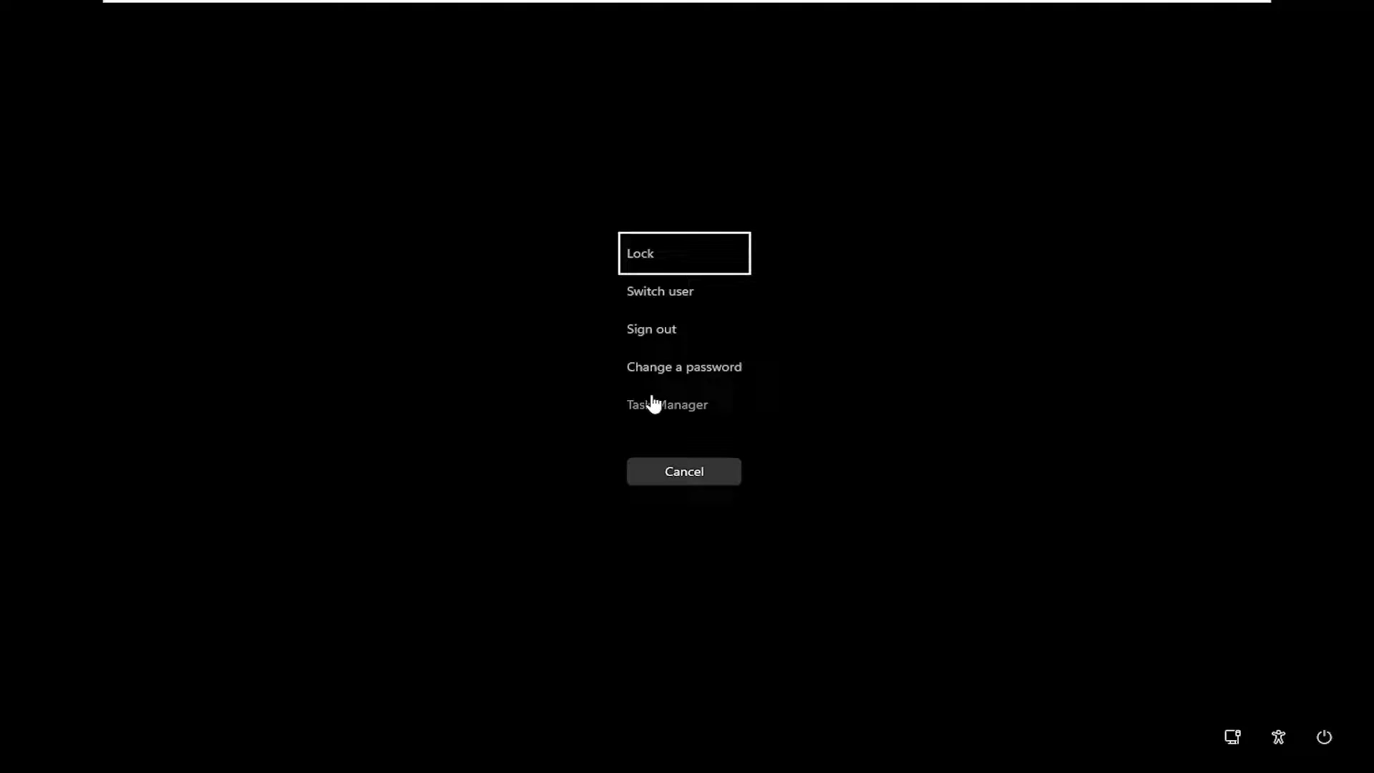
- Run explorer as a new task with administrative privileges to restore the desktop and taskbar
click(667, 404)
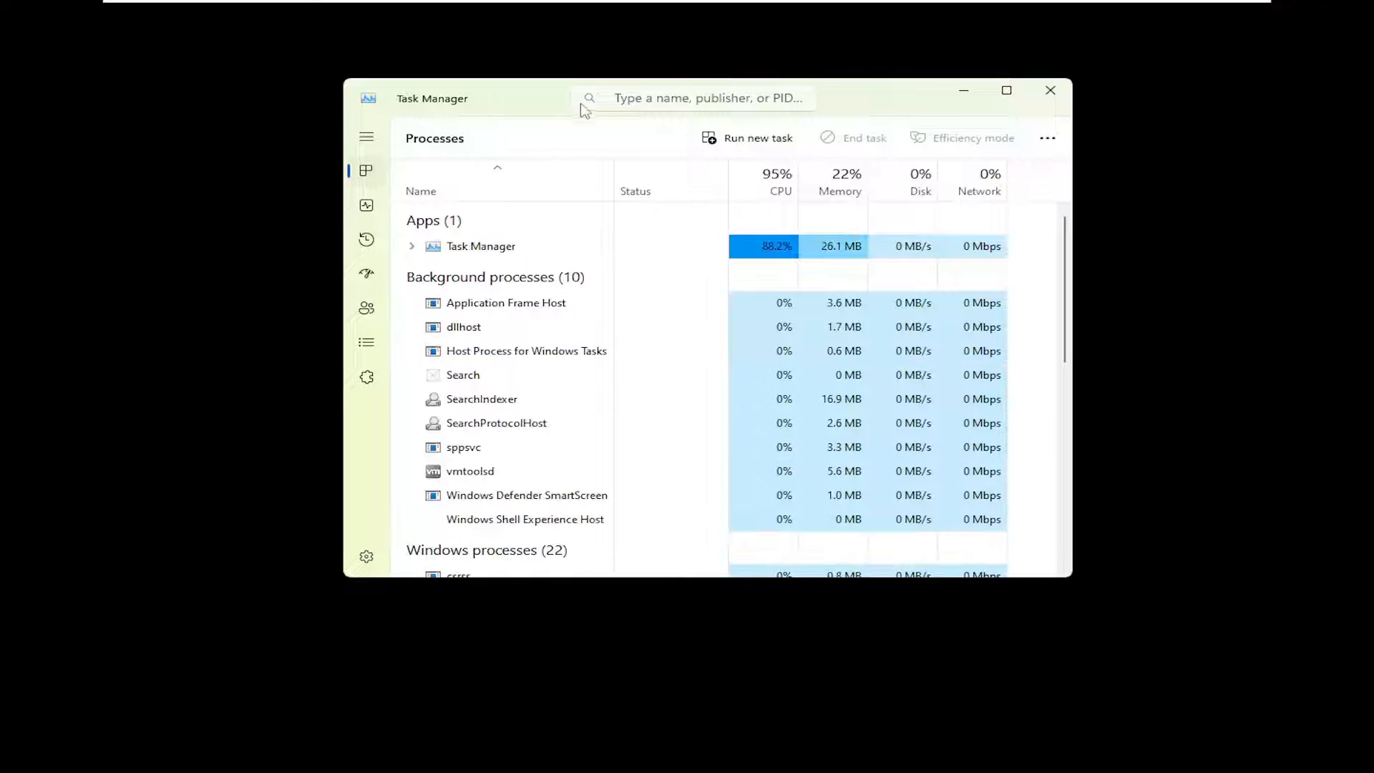
mouse_move(800, 180)
text(exp)
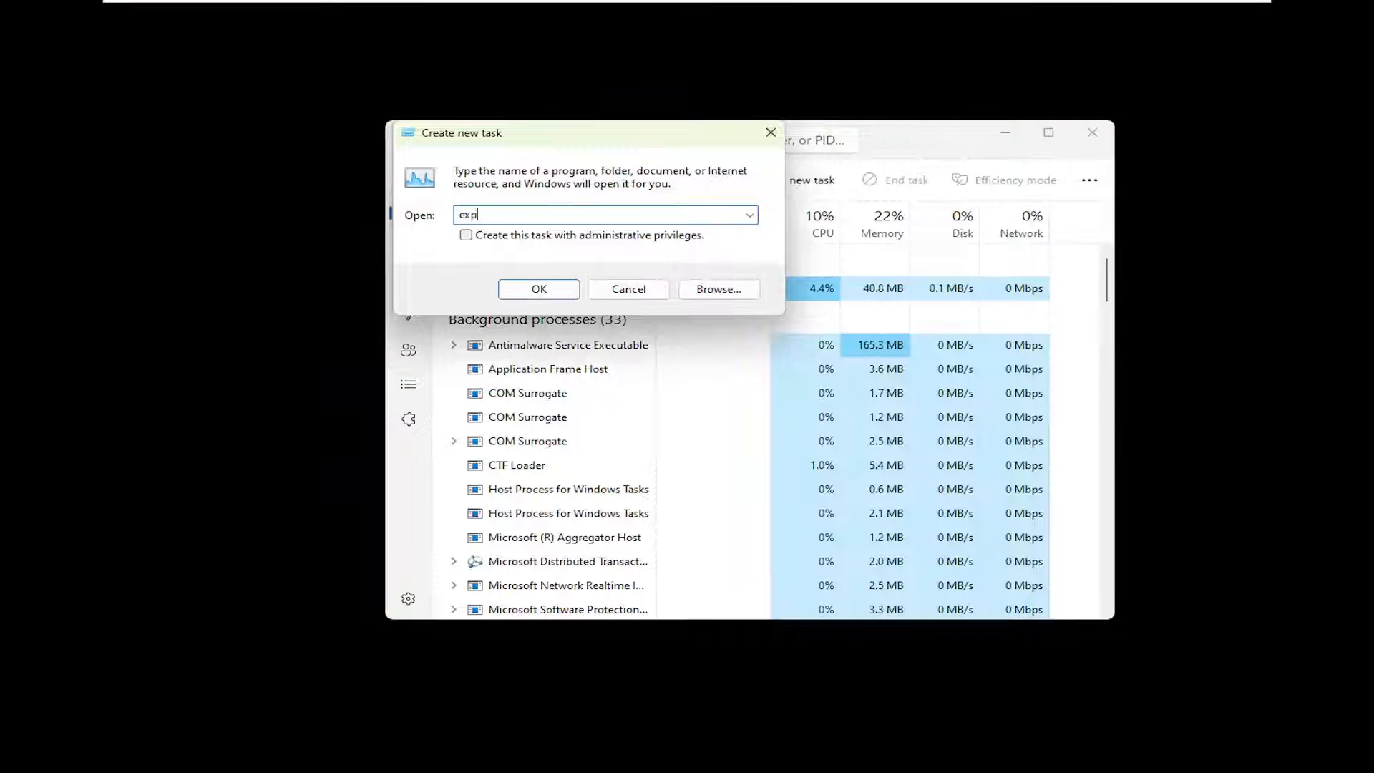
text(lorer)
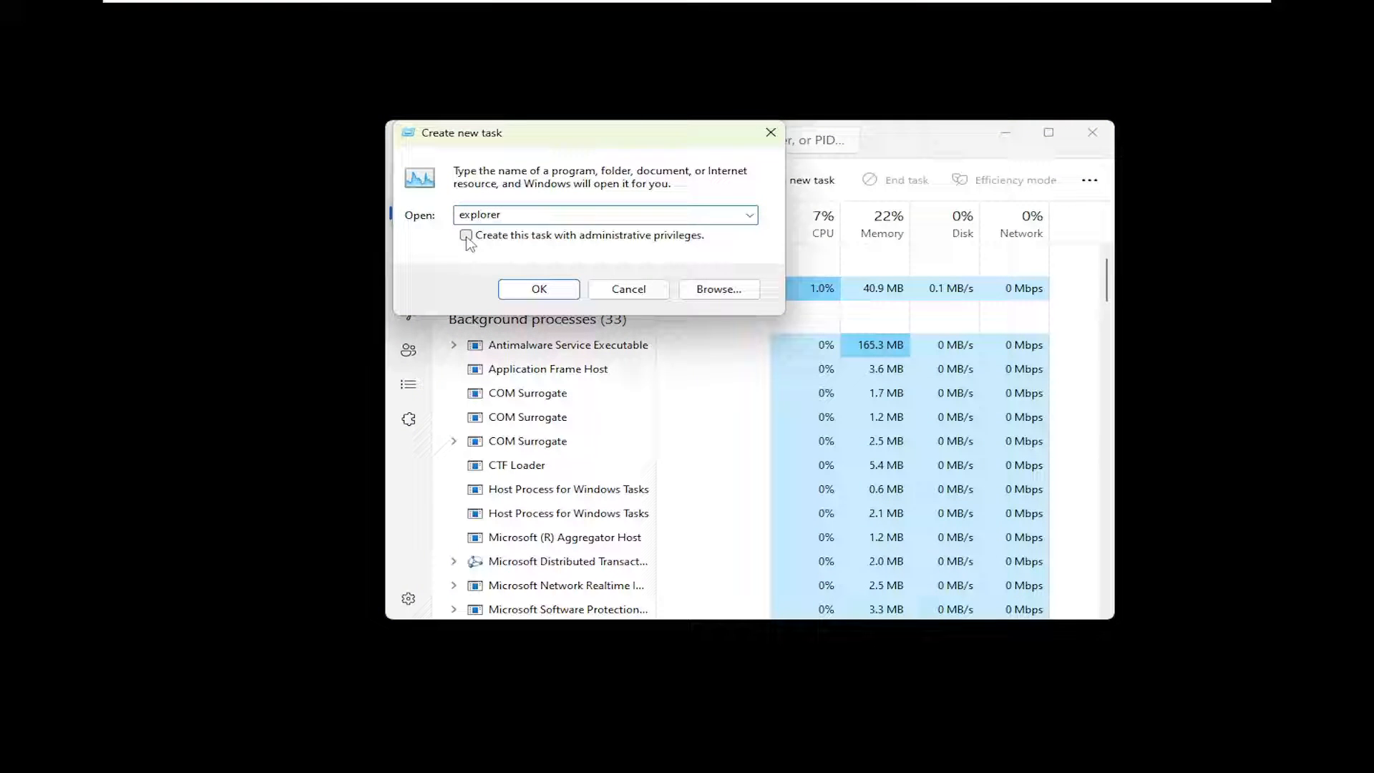
click(465, 235)
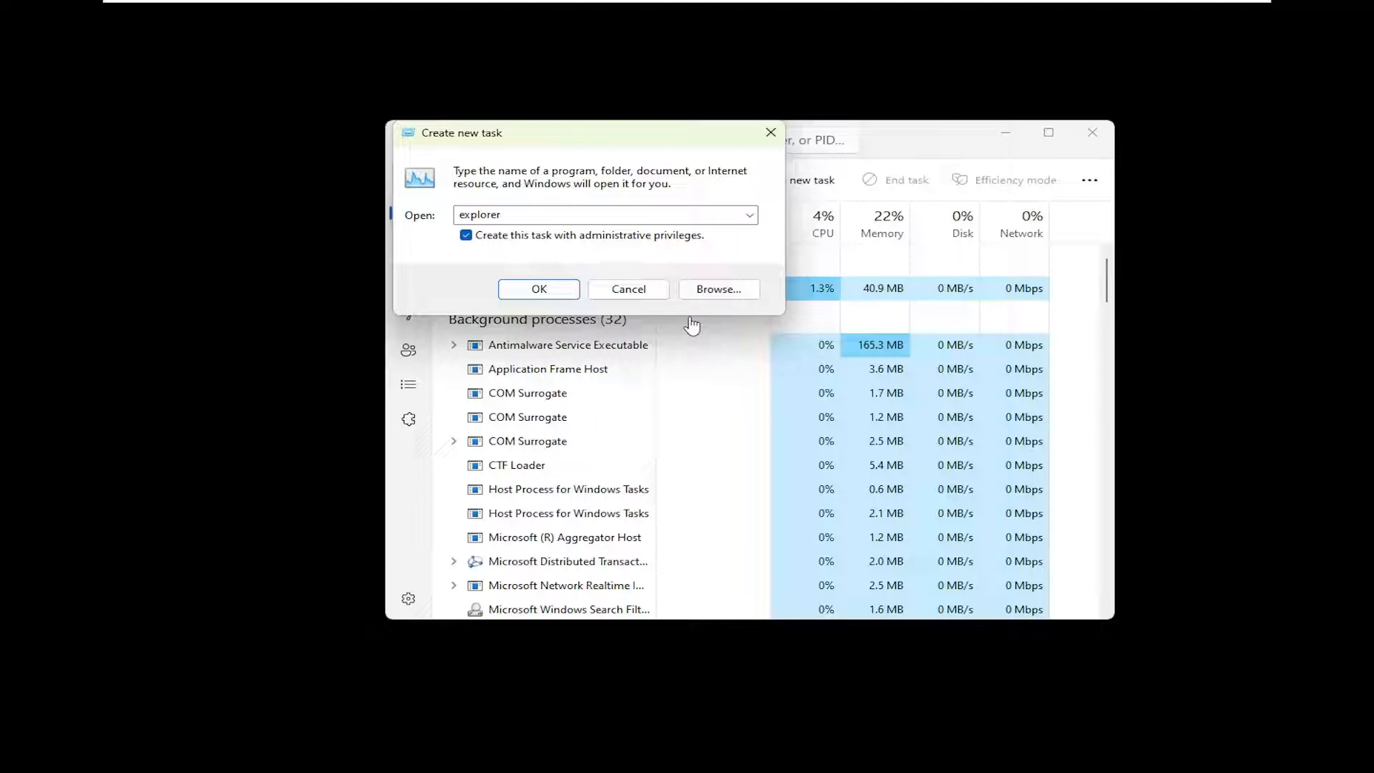
click(539, 289)
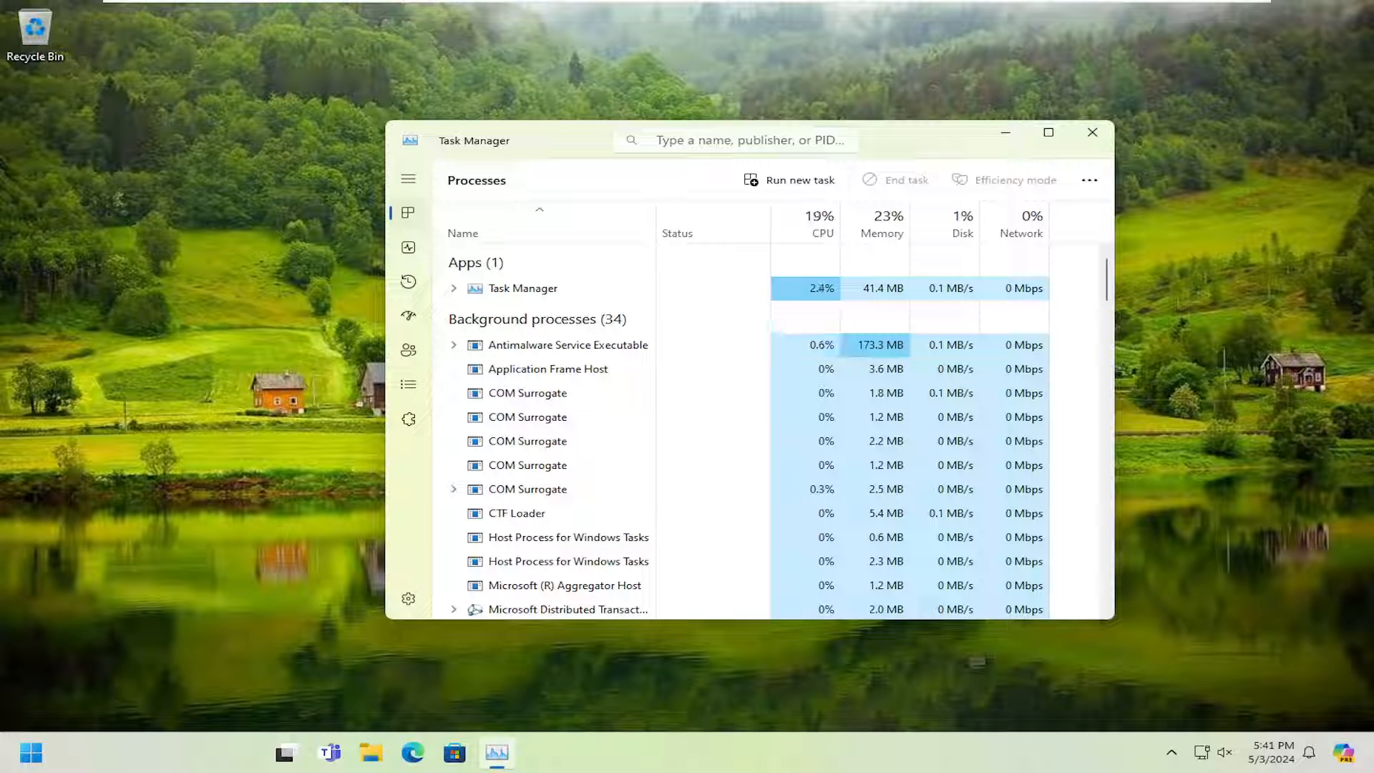
- Close Task Manager, search regedit from Start and launch Registry Editor, approving the UAC prompt
click(1092, 133)
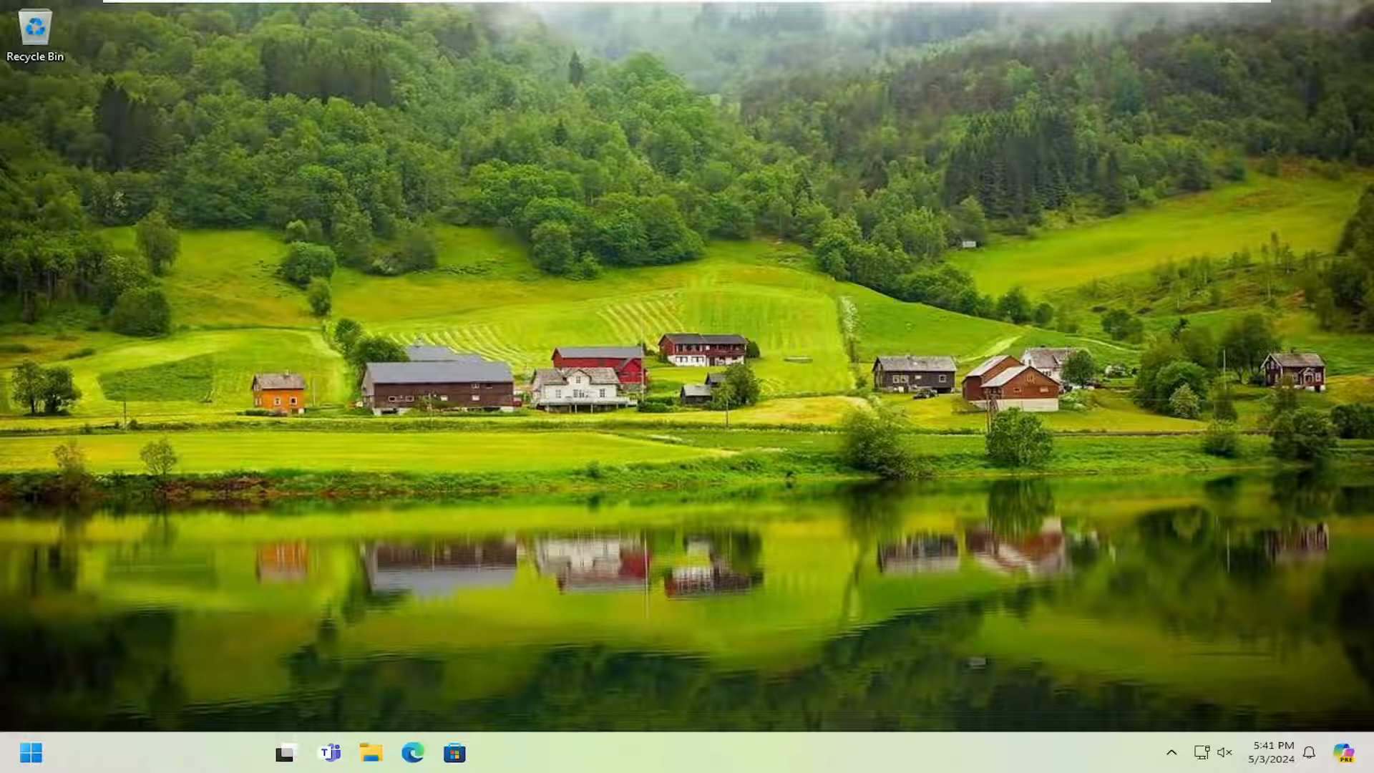
click(31, 753)
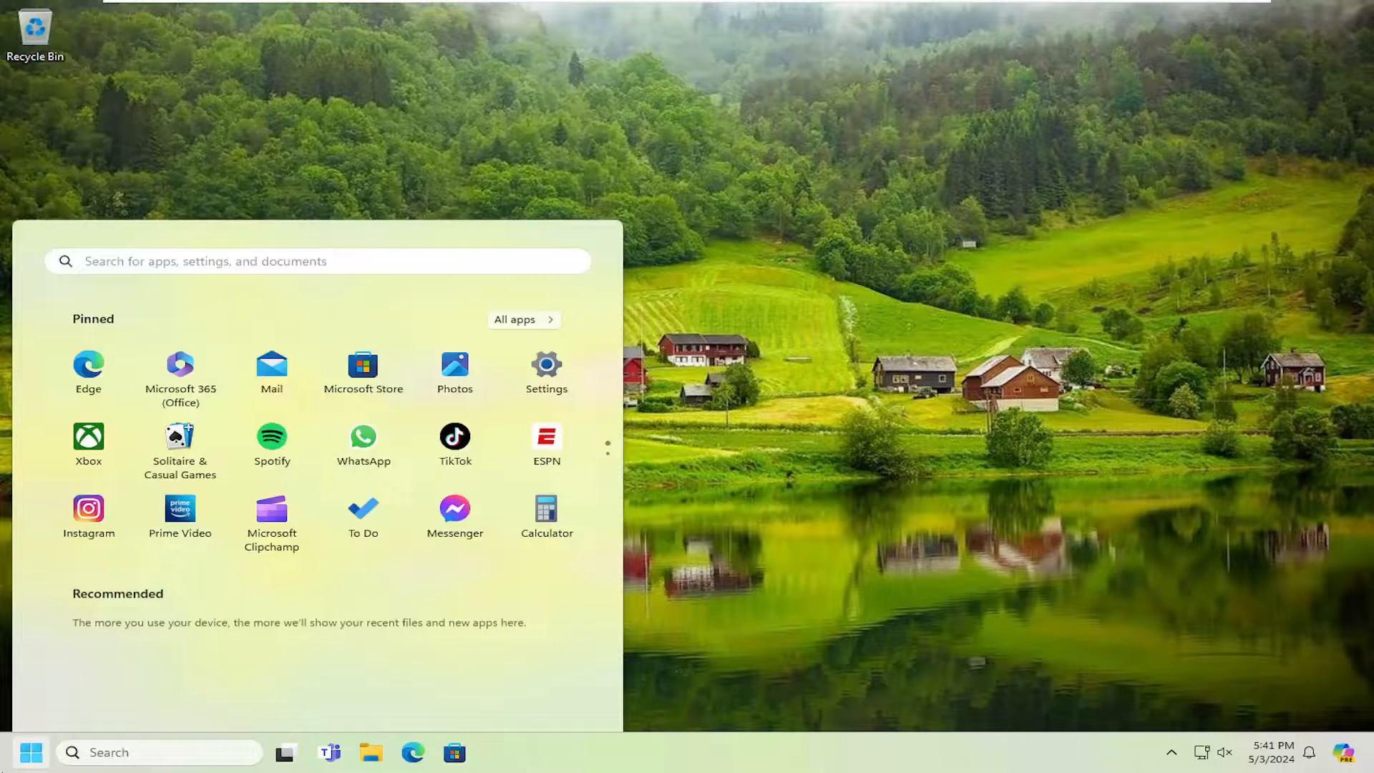
text(regedit)
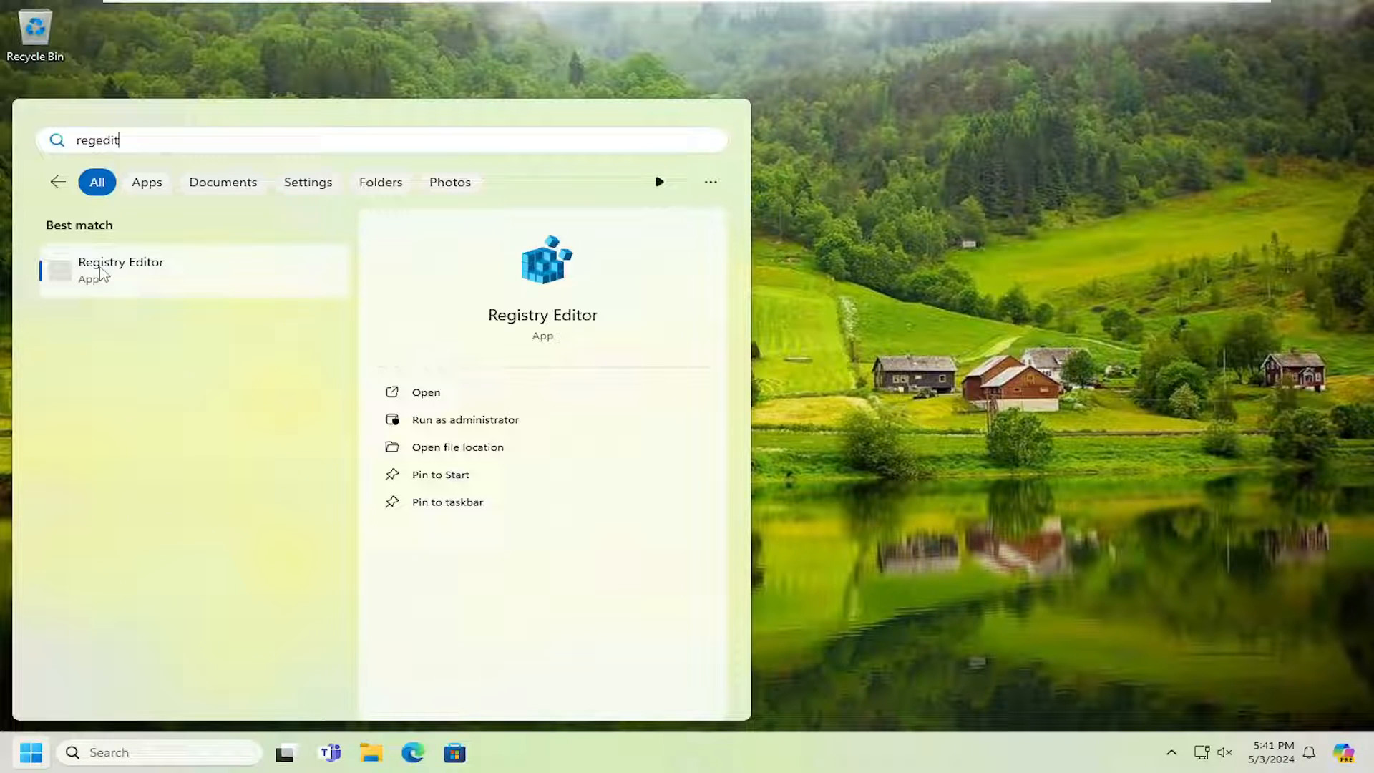
click(464, 419)
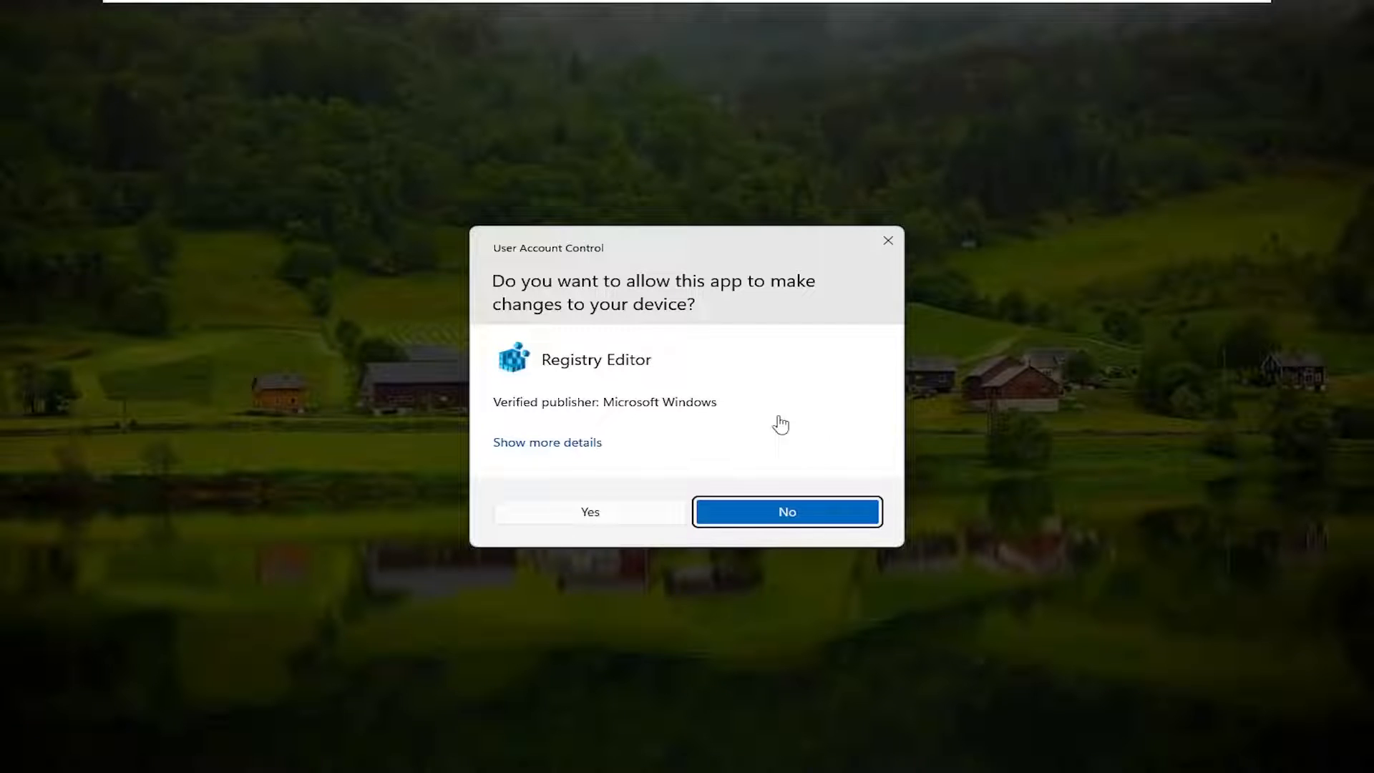
mouse_move(586, 429)
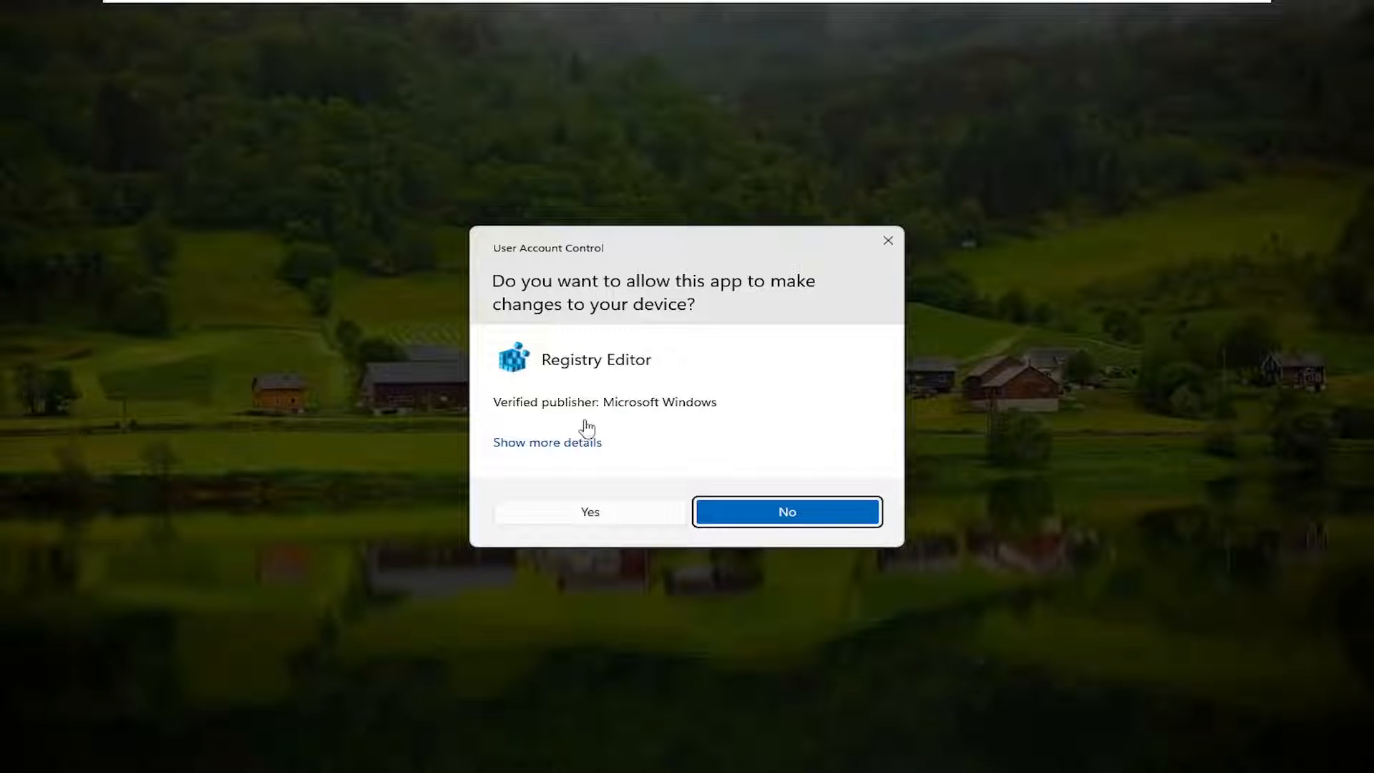
click(589, 512)
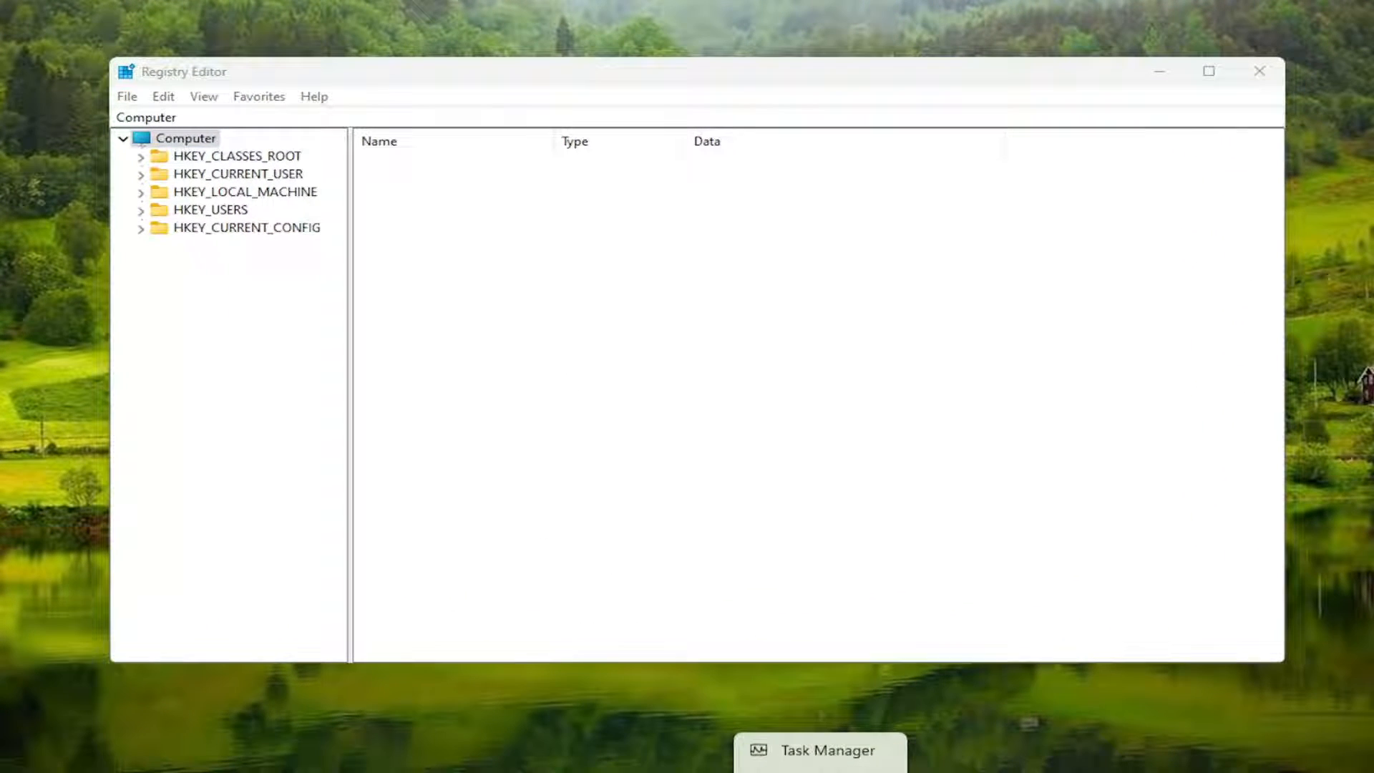
mouse_move(234, 459)
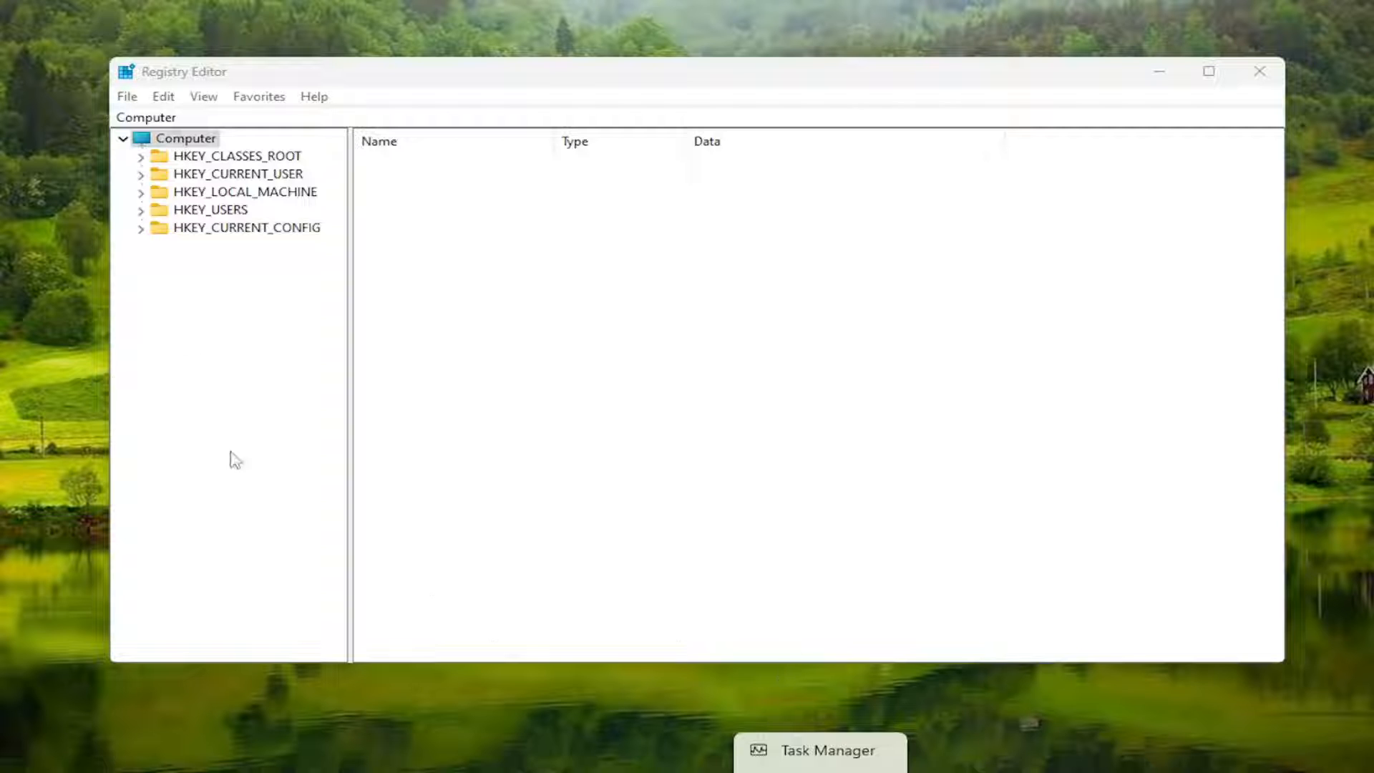
- Launch a second regedit through Task Manager's new-task dialog with administrative privileges
click(820, 750)
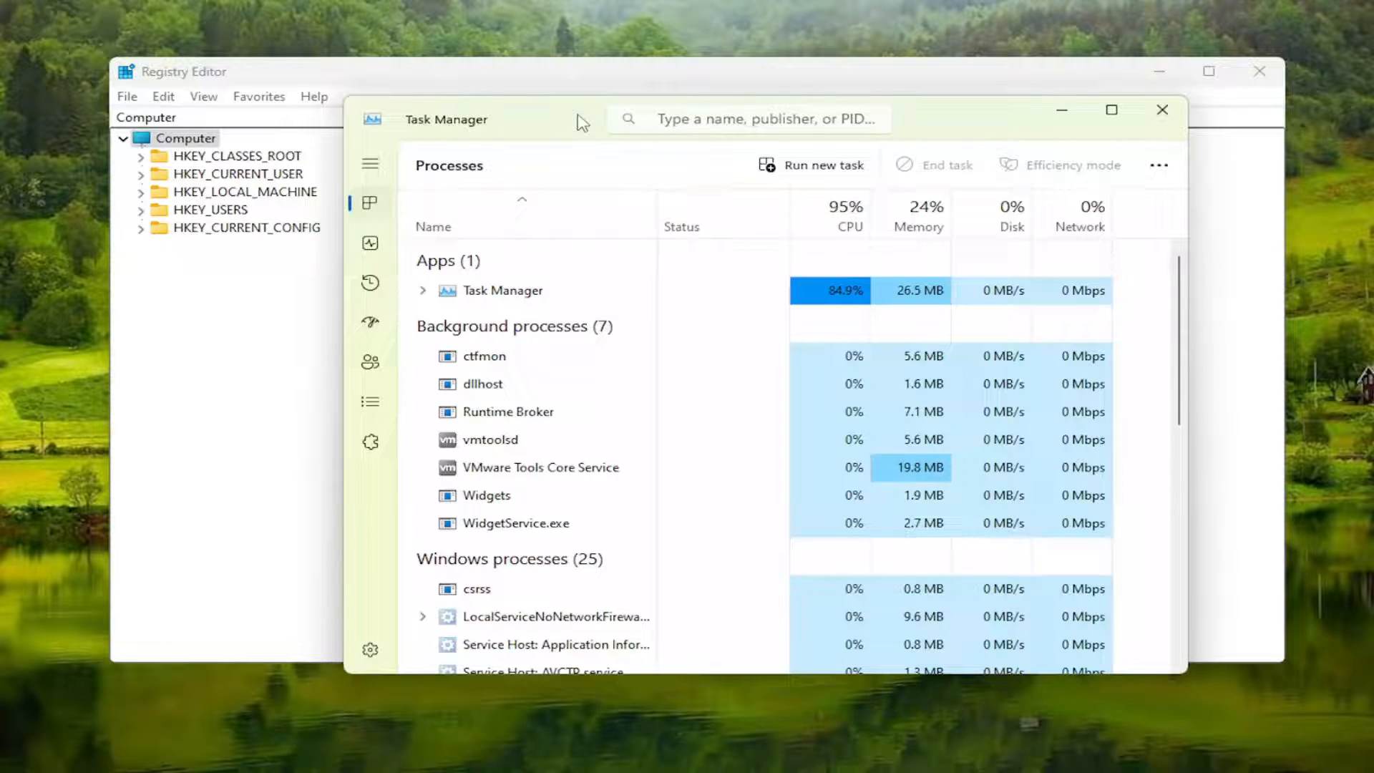
click(822, 165)
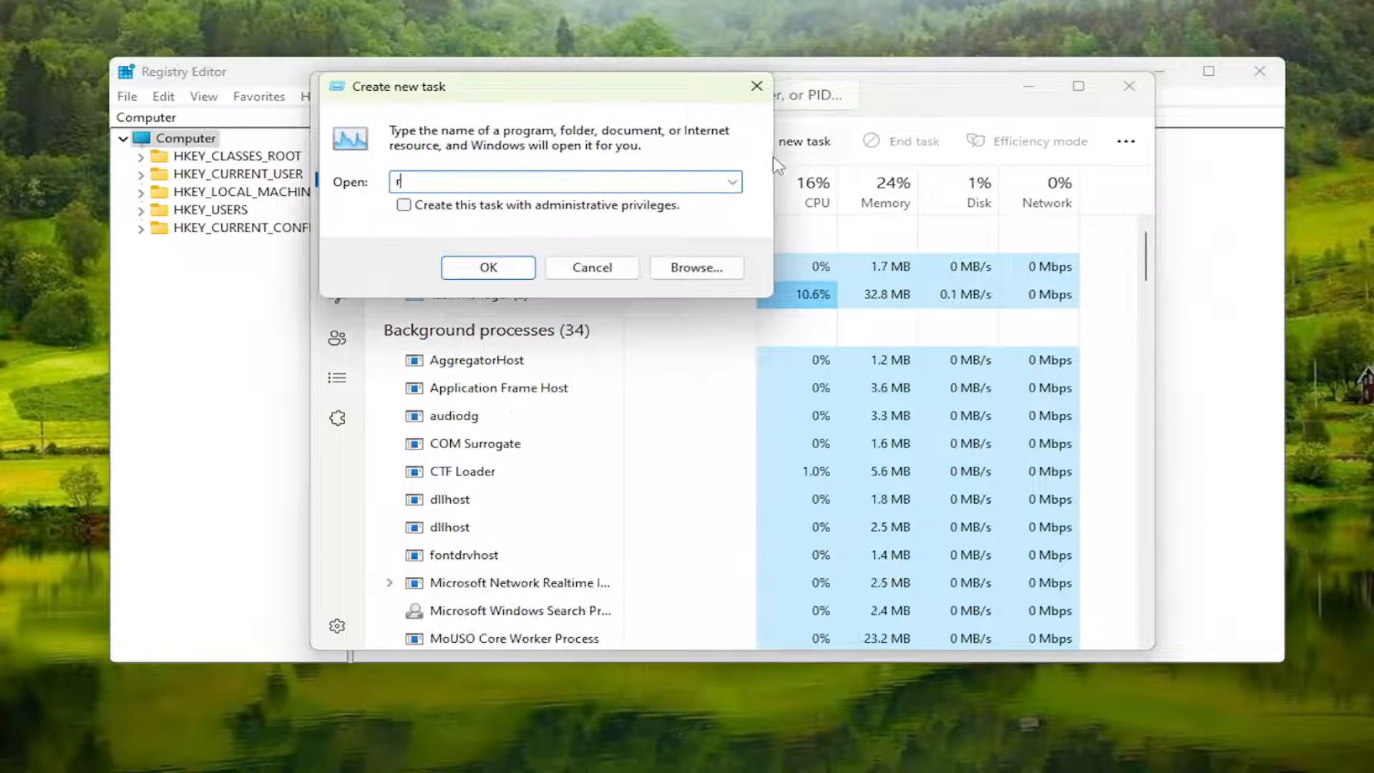
text(eged)
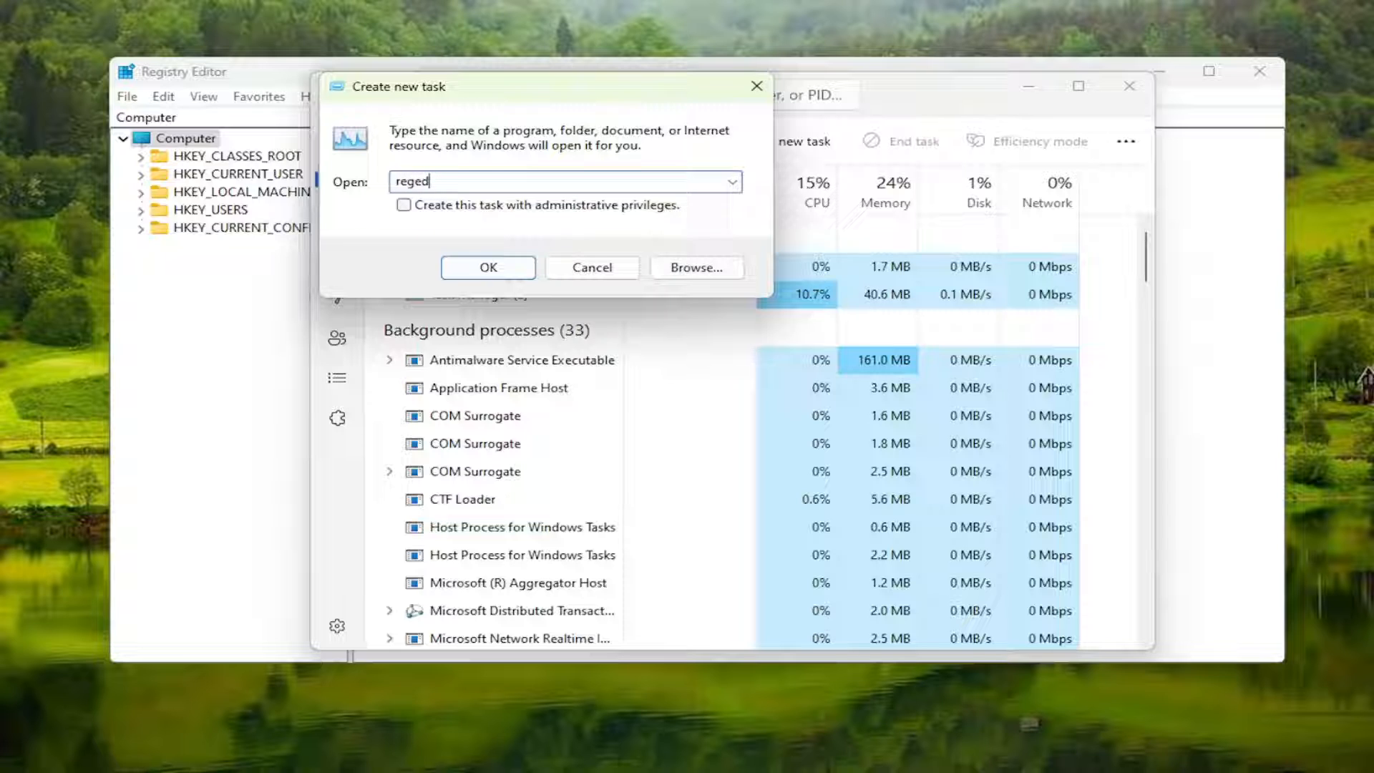
click(404, 204)
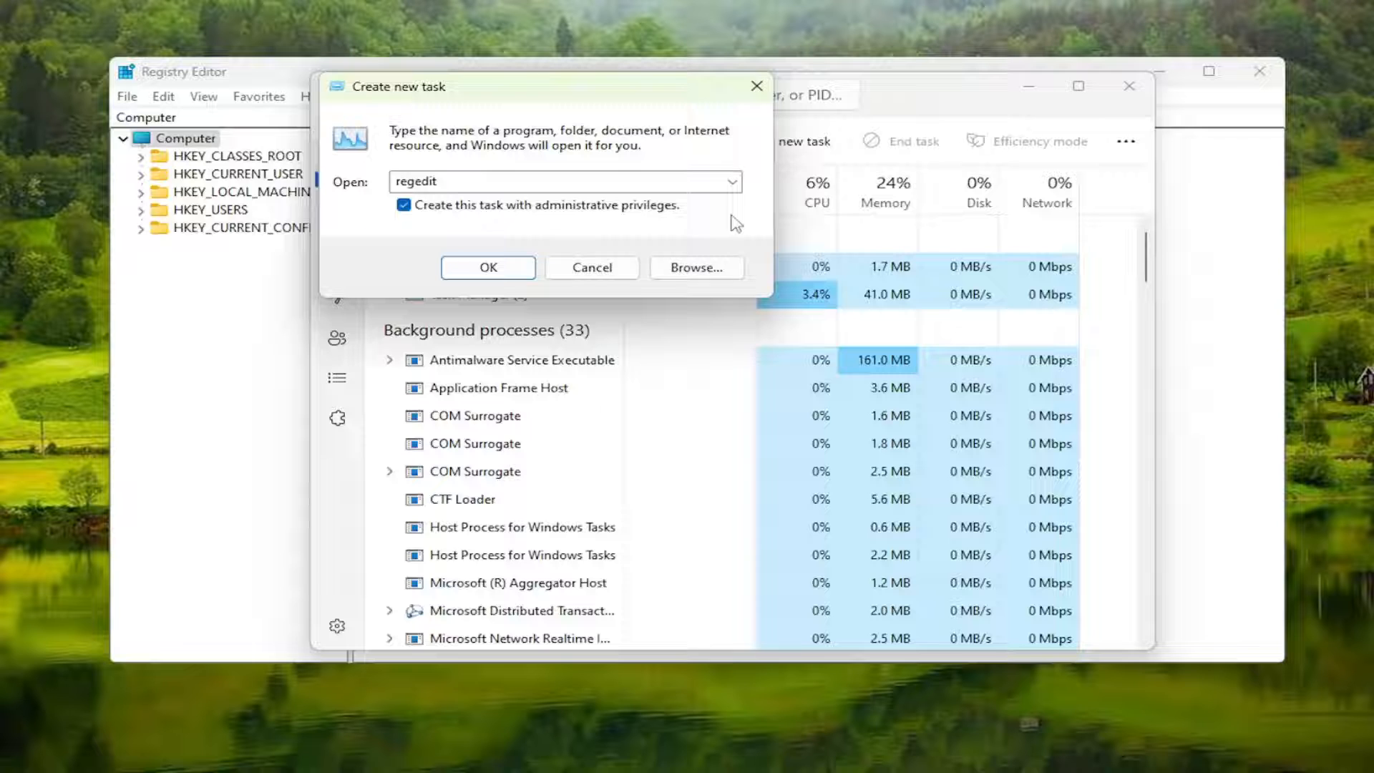
click(488, 267)
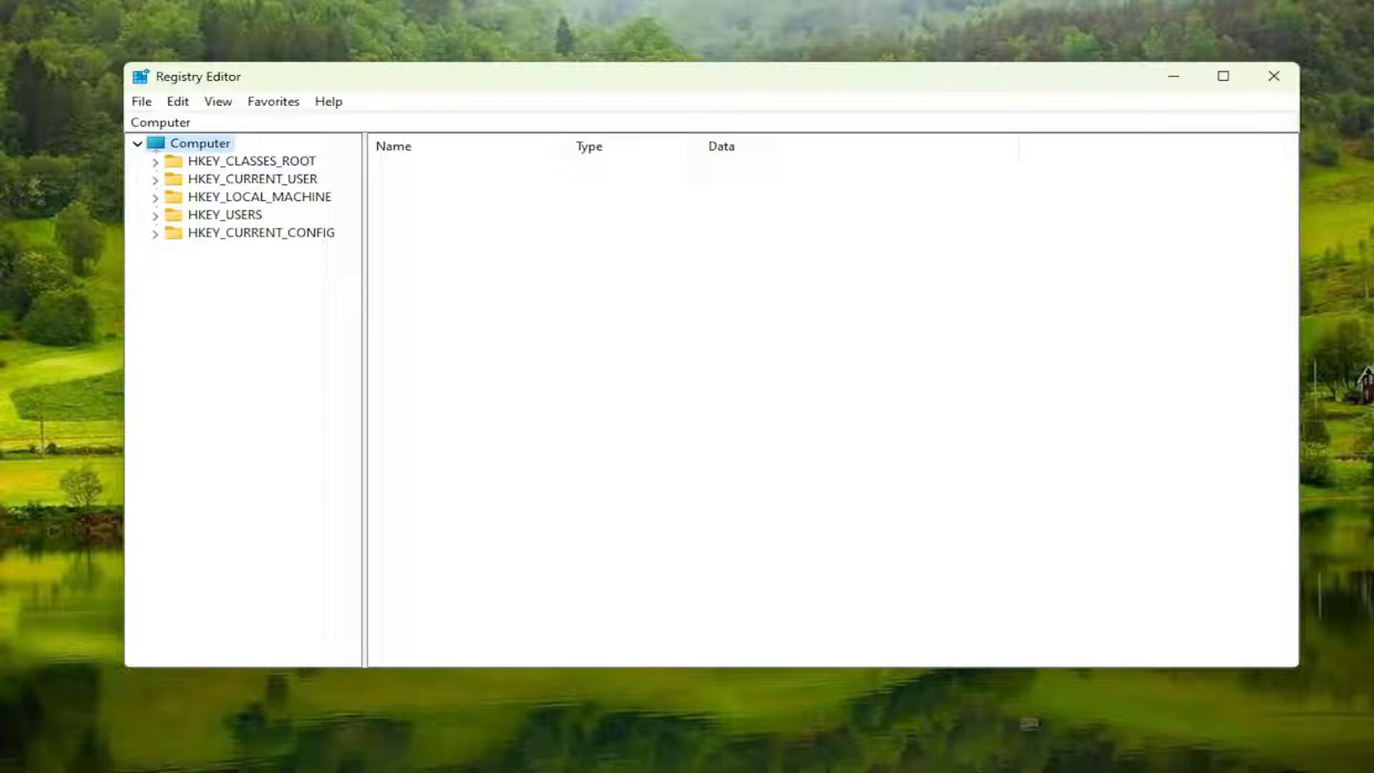
mouse_move(140, 105)
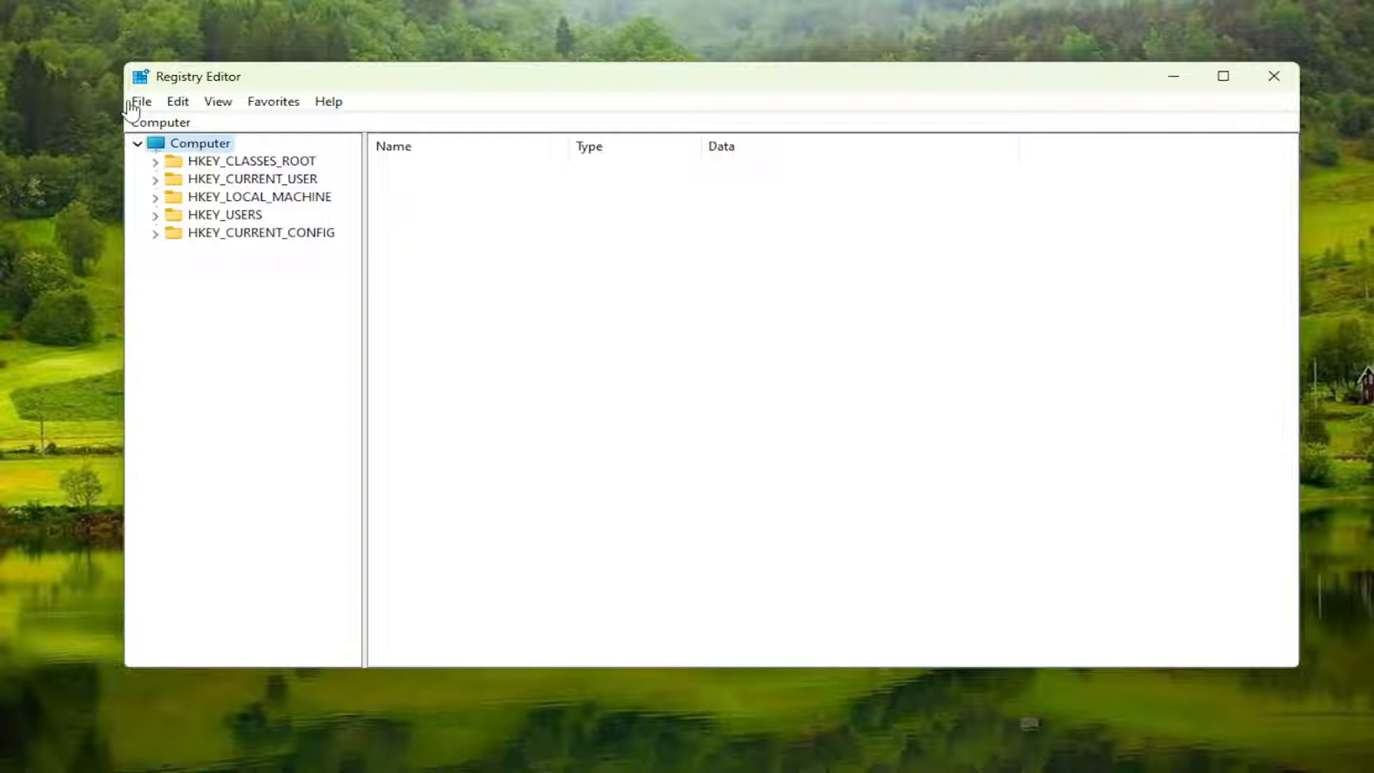
- Start a full-registry export with range All, cancel it, then bring up the Import Registry File dialog
click(140, 101)
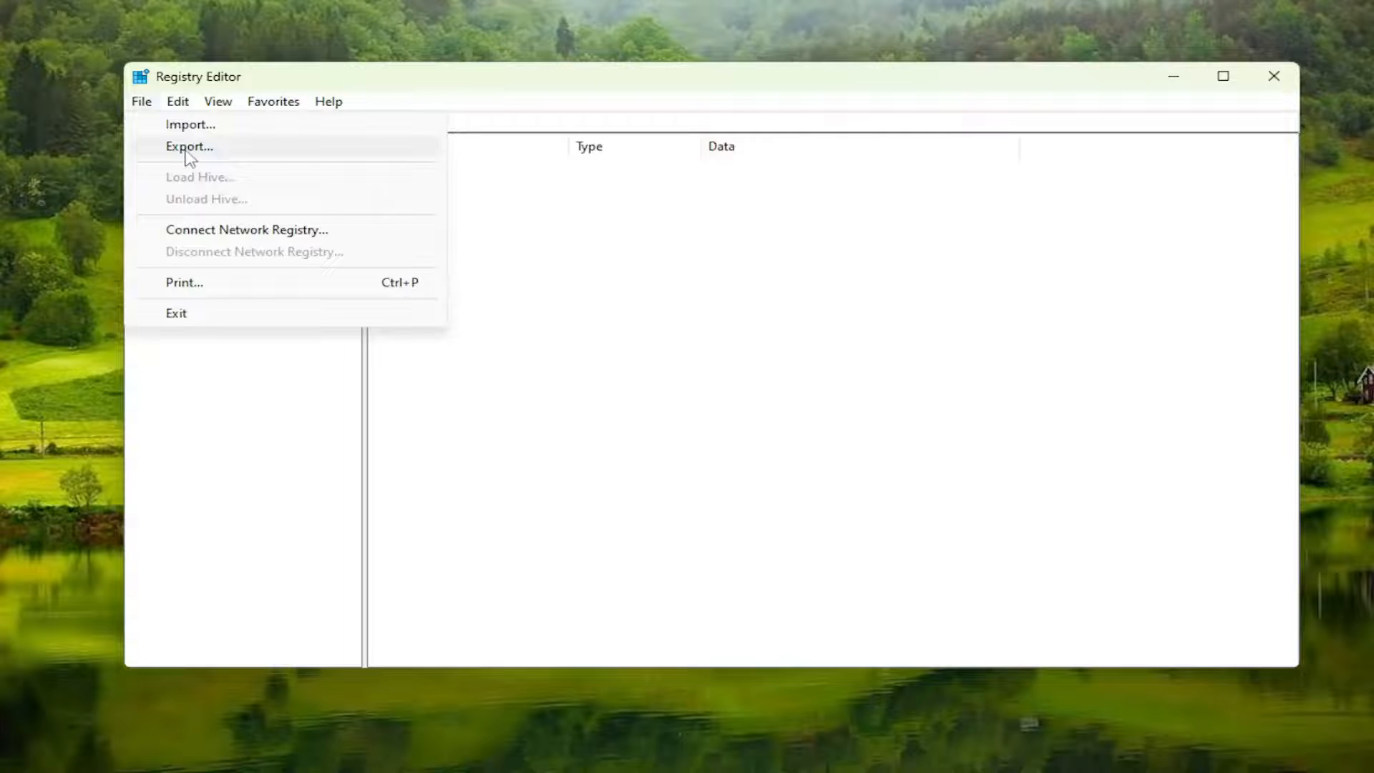
click(187, 146)
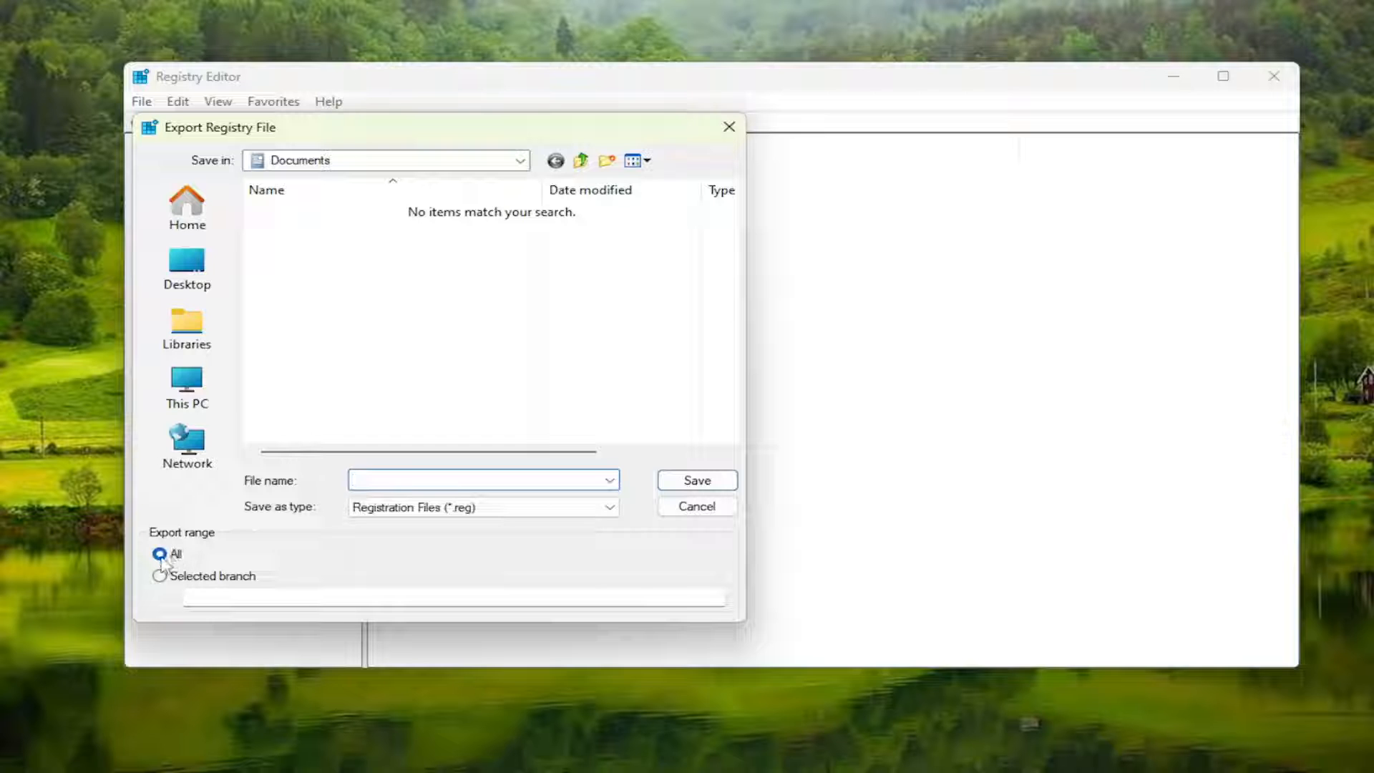
click(187, 324)
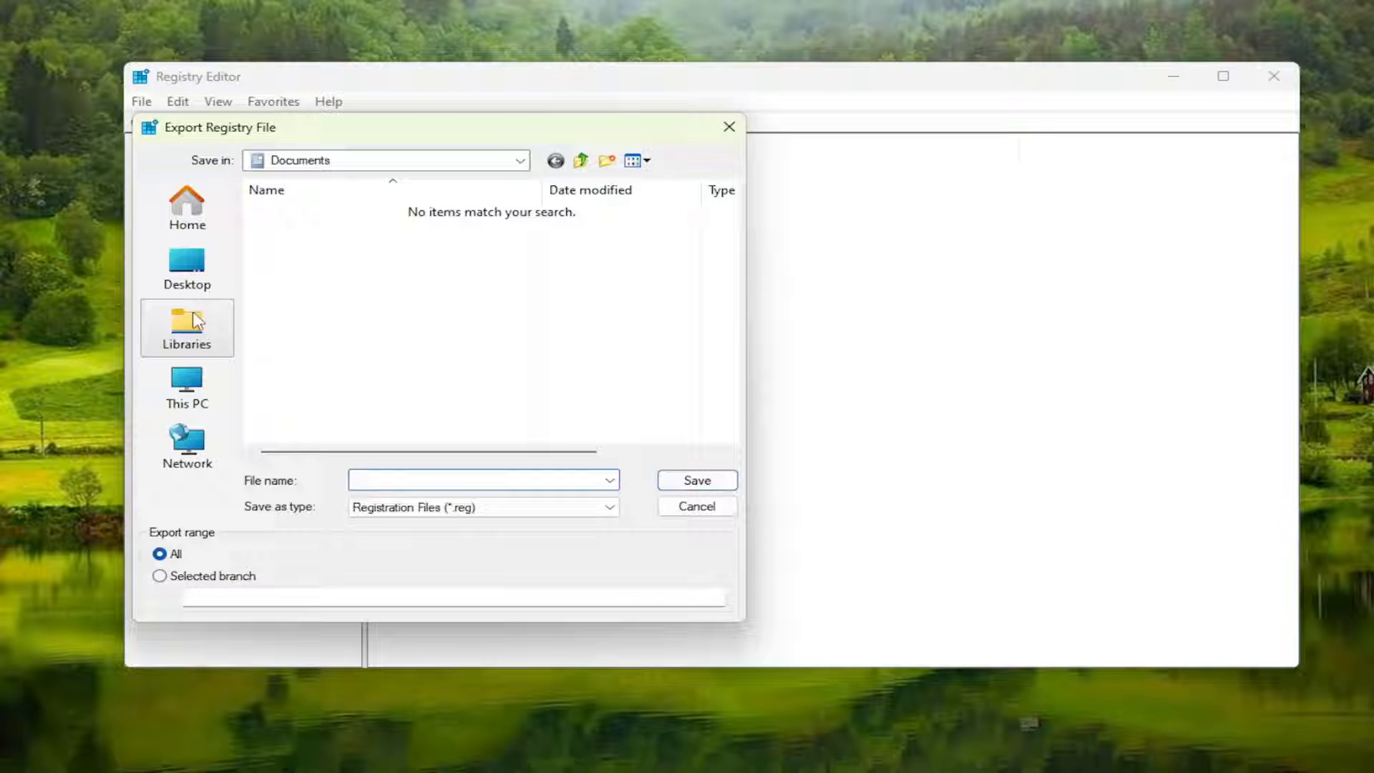
click(187, 446)
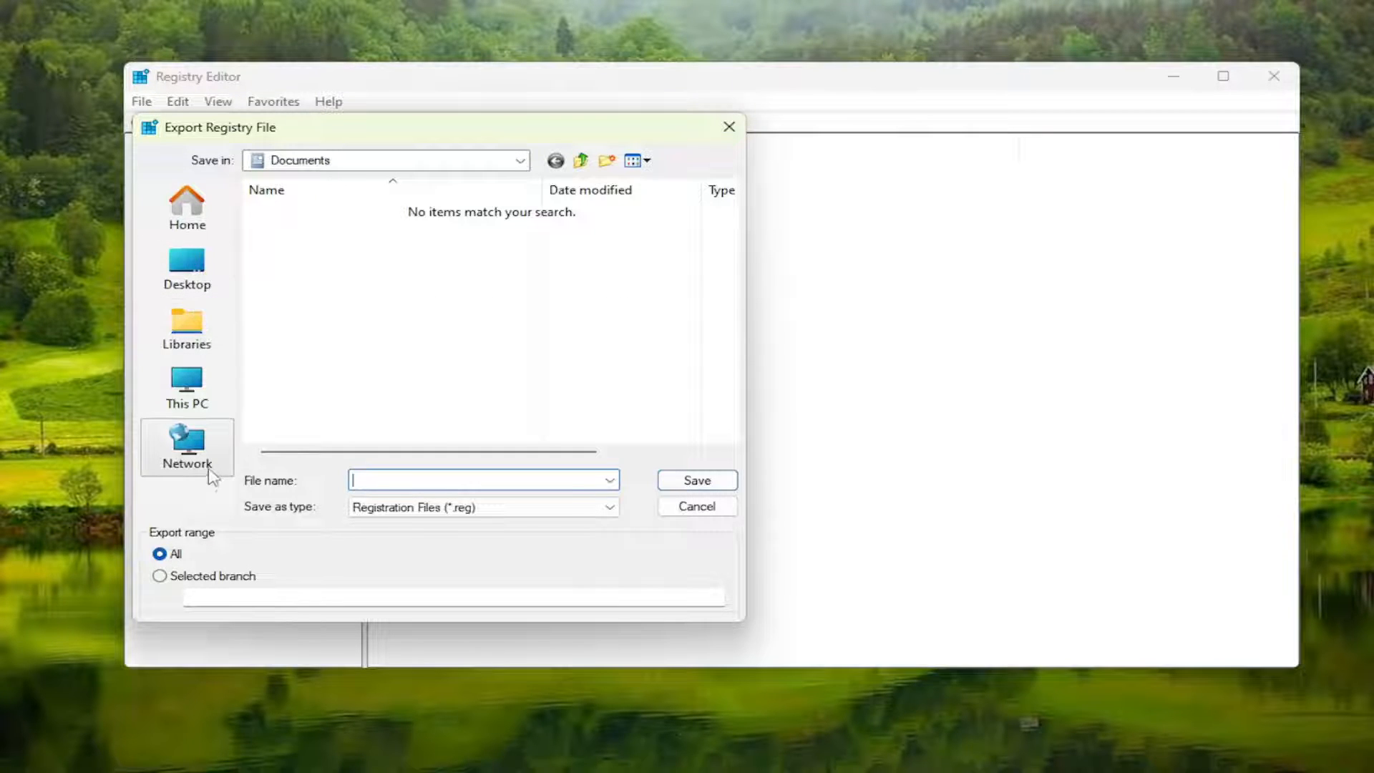
mouse_move(608, 538)
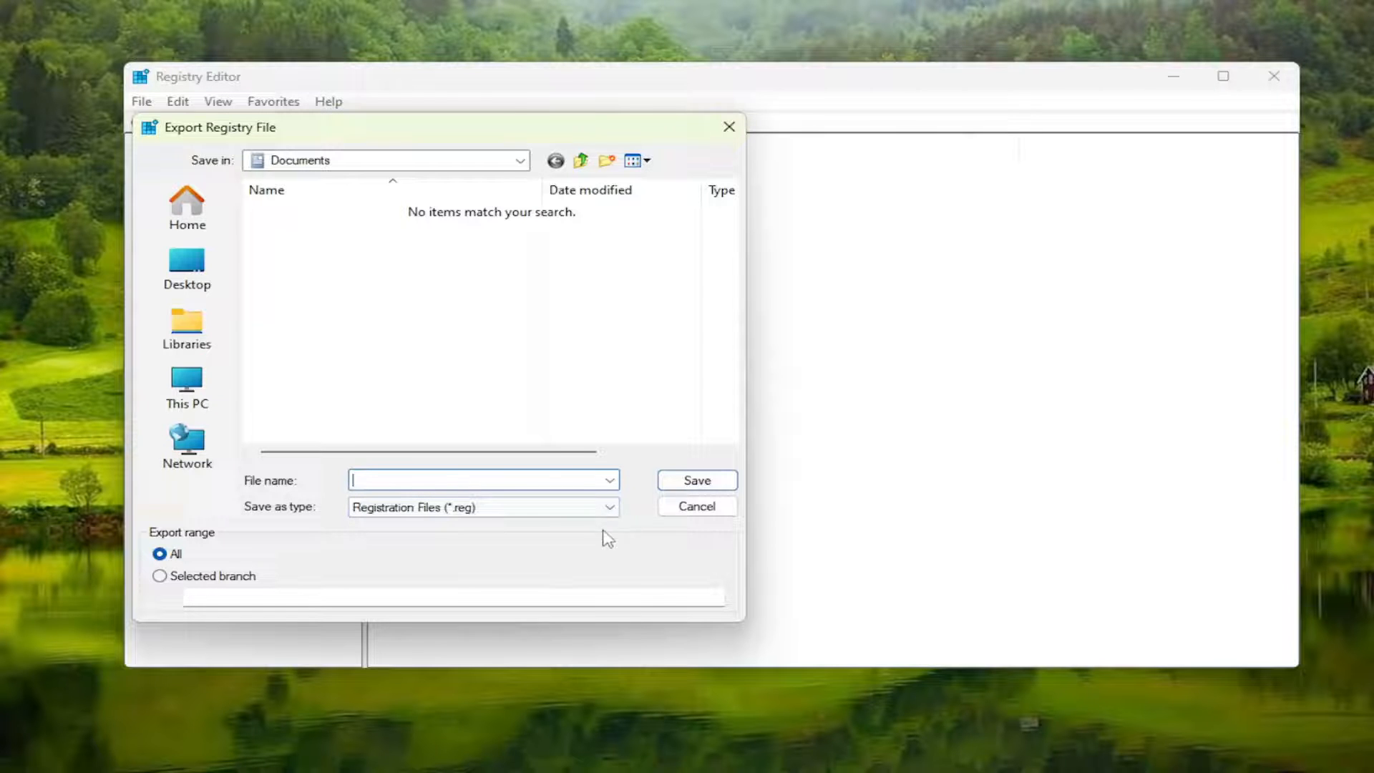
click(696, 506)
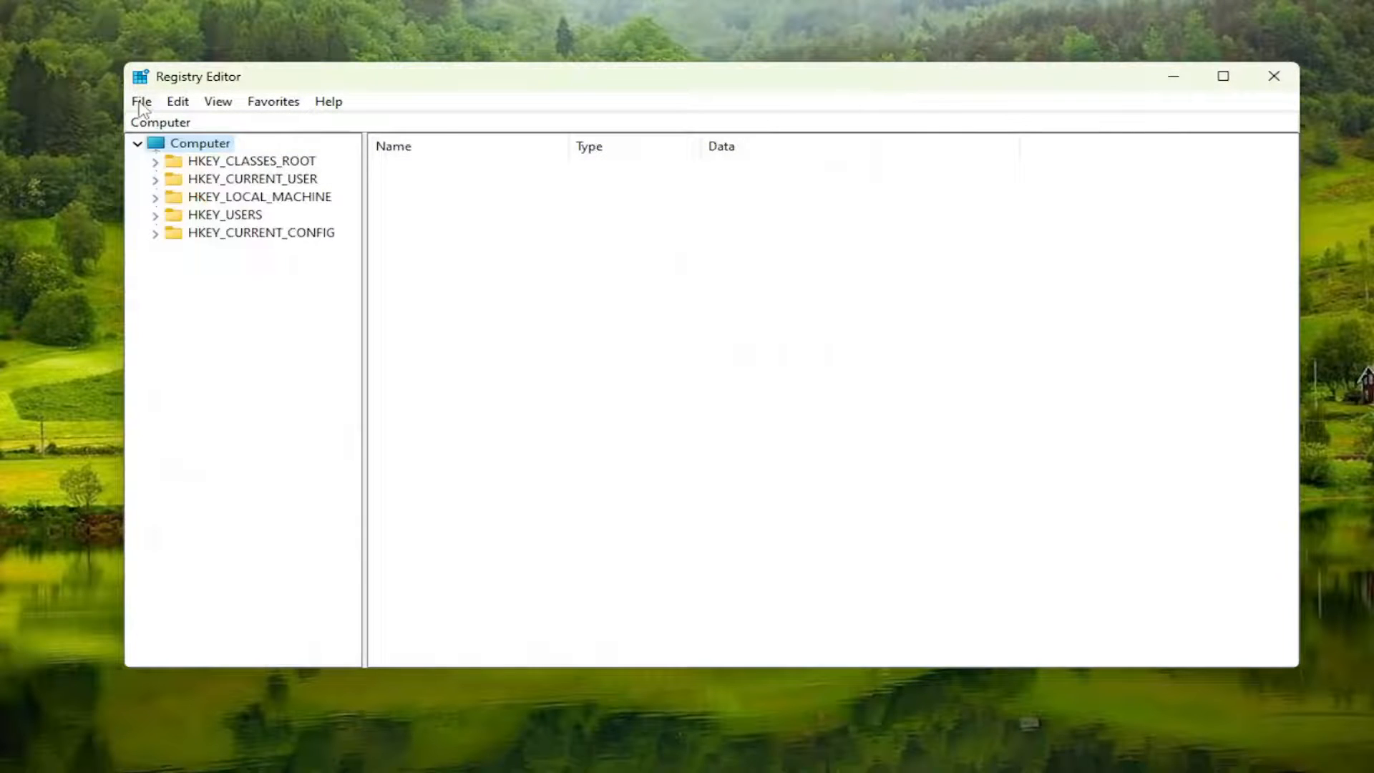
click(140, 101)
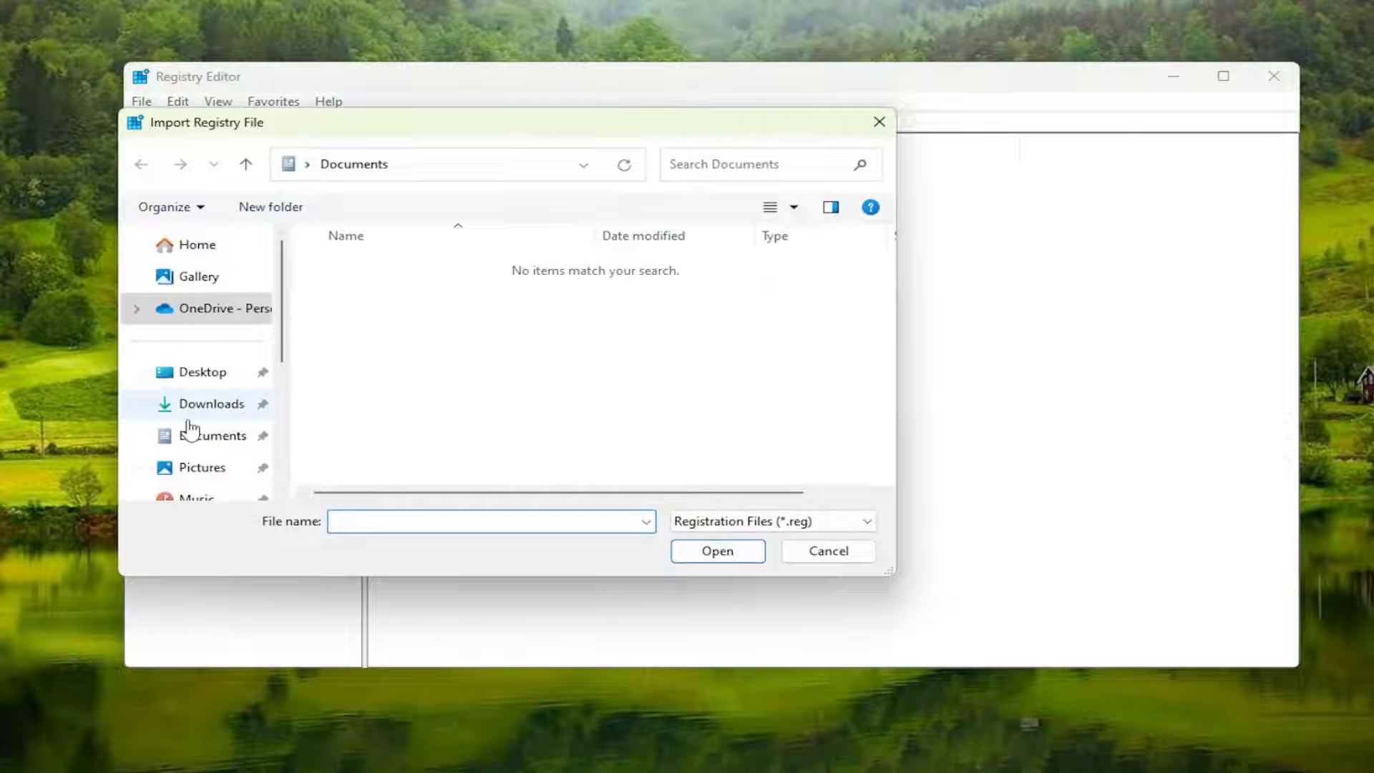
- Dismiss the import dialog and navigate the tree to HKEY_LOCAL_MACHINE...\Windows NT\CurrentVersion\Winlogon
click(826, 550)
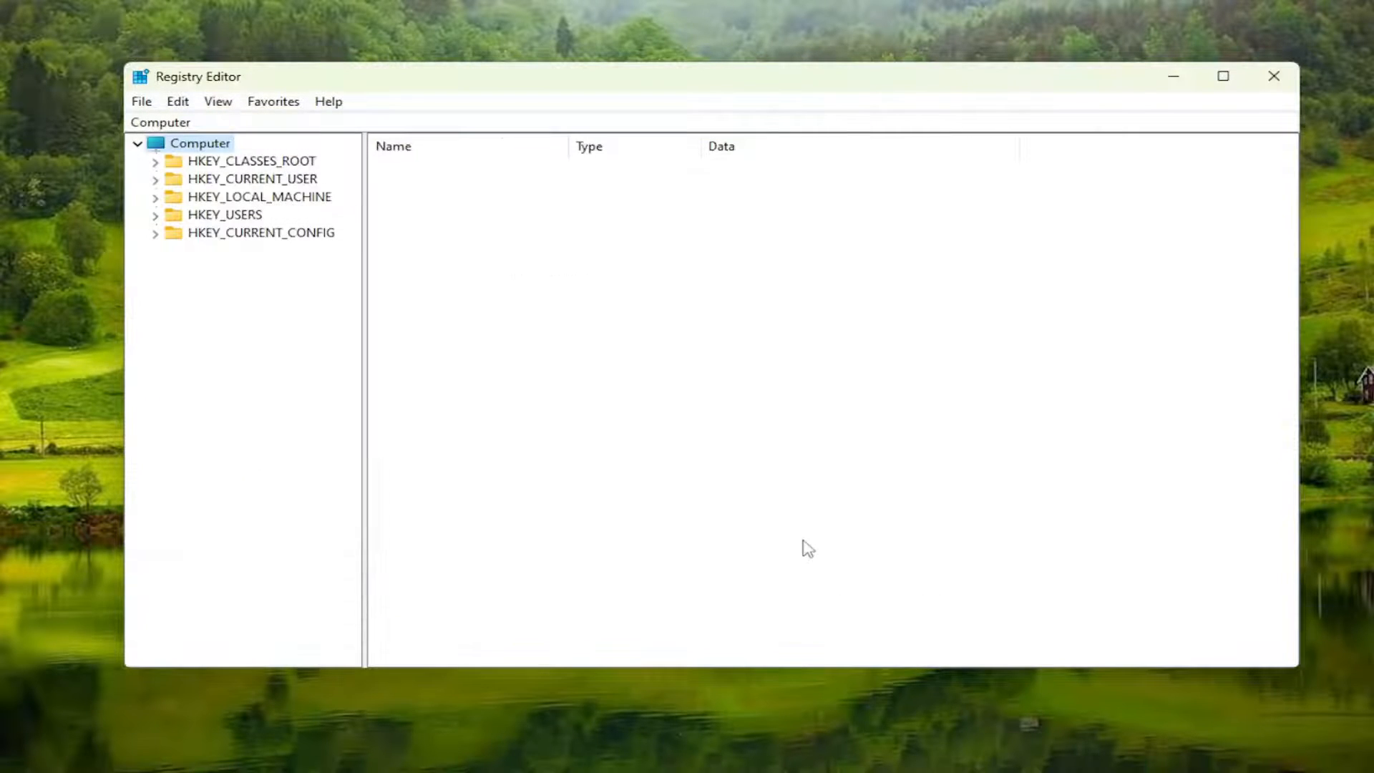
mouse_move(385, 419)
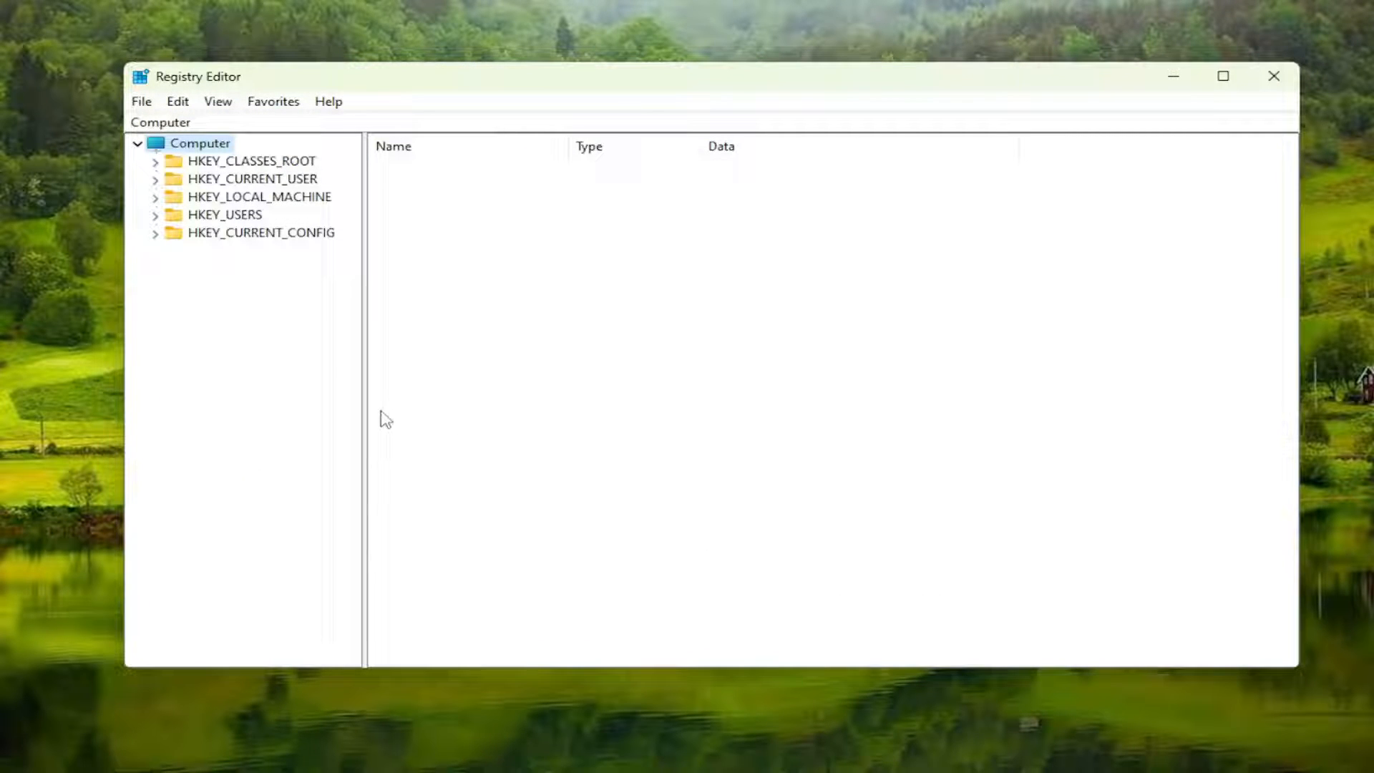
mouse_move(298, 210)
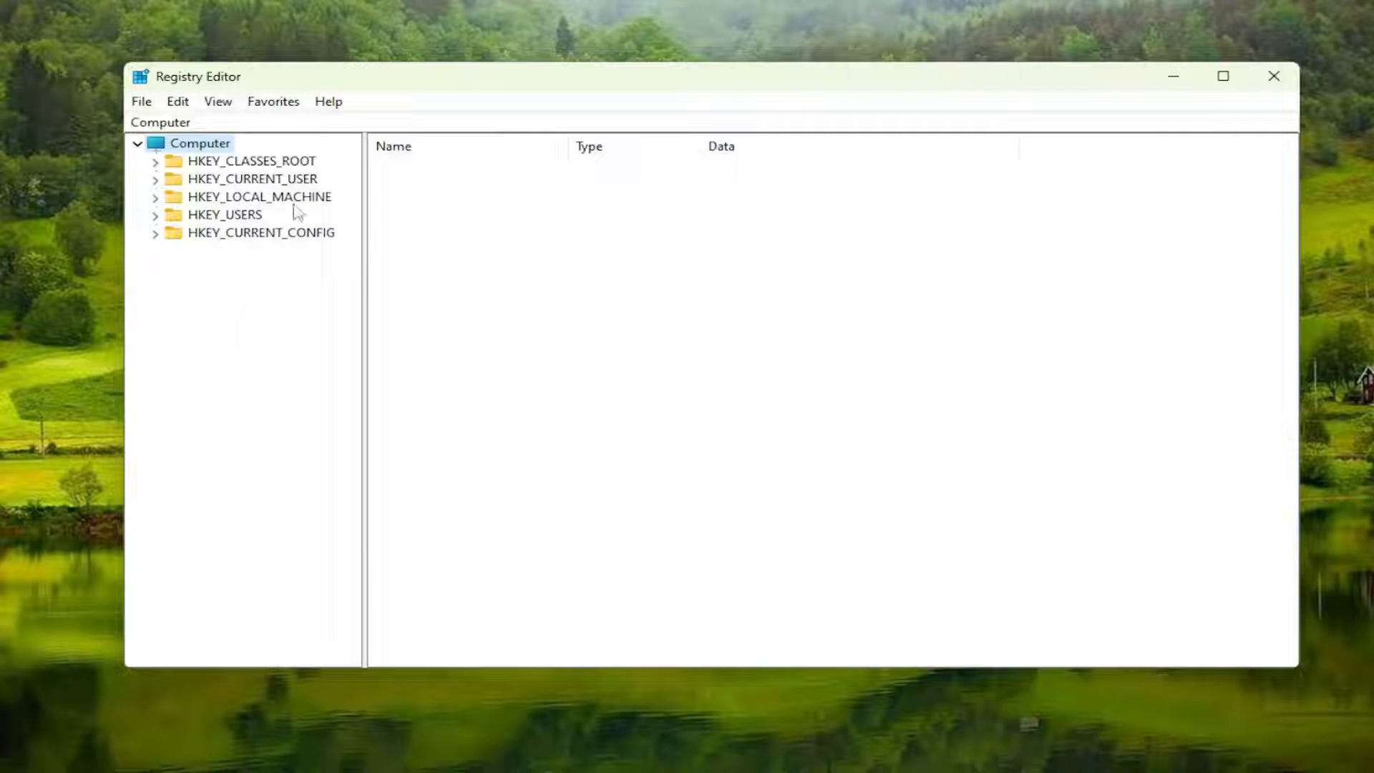
click(258, 196)
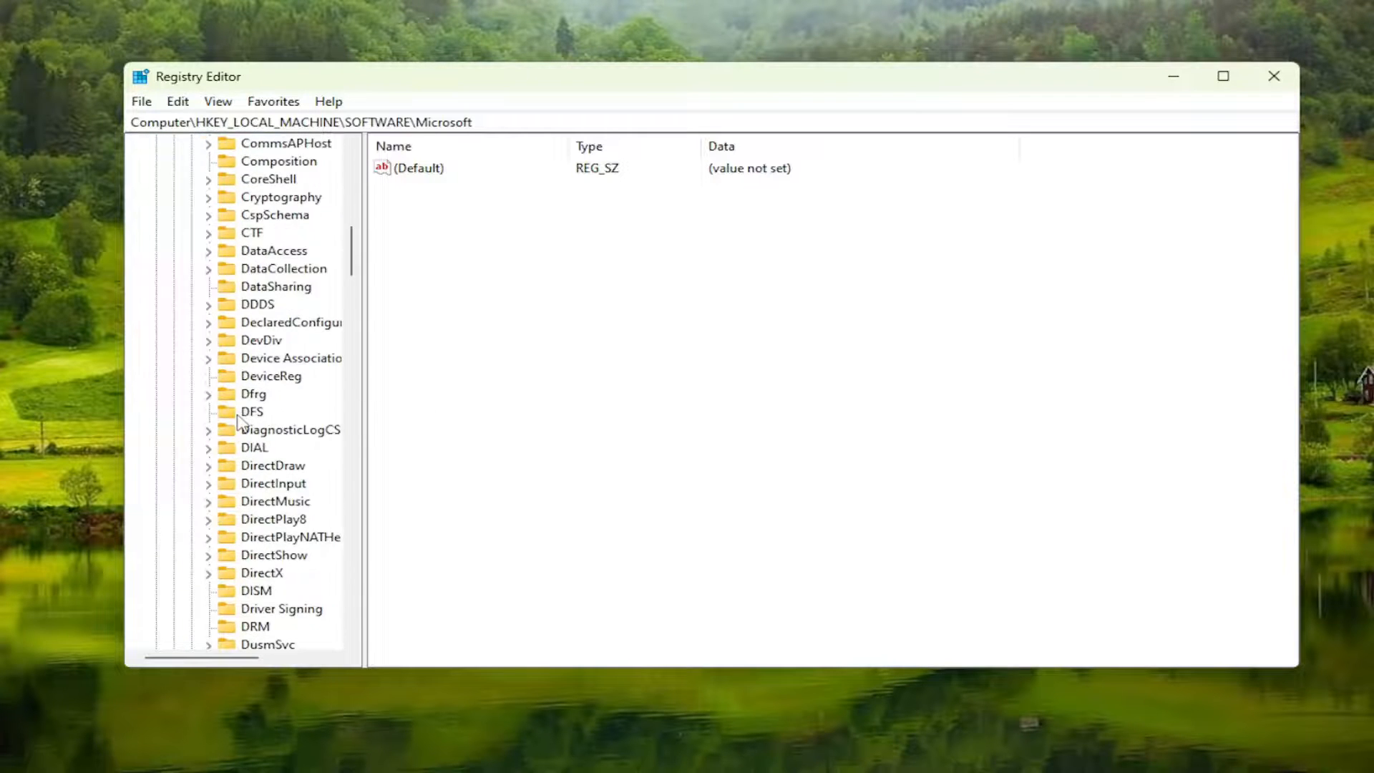
scroll(down, 3)
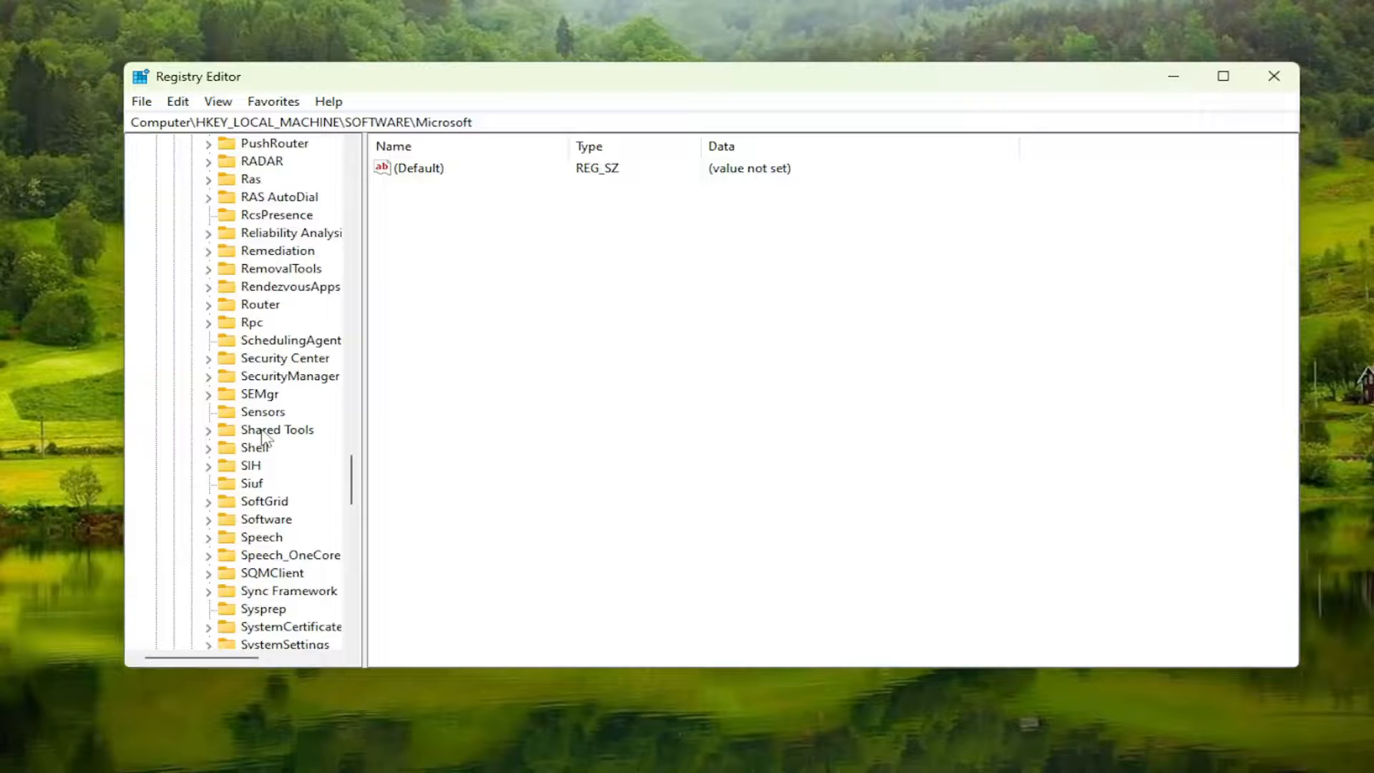
scroll(down, 3)
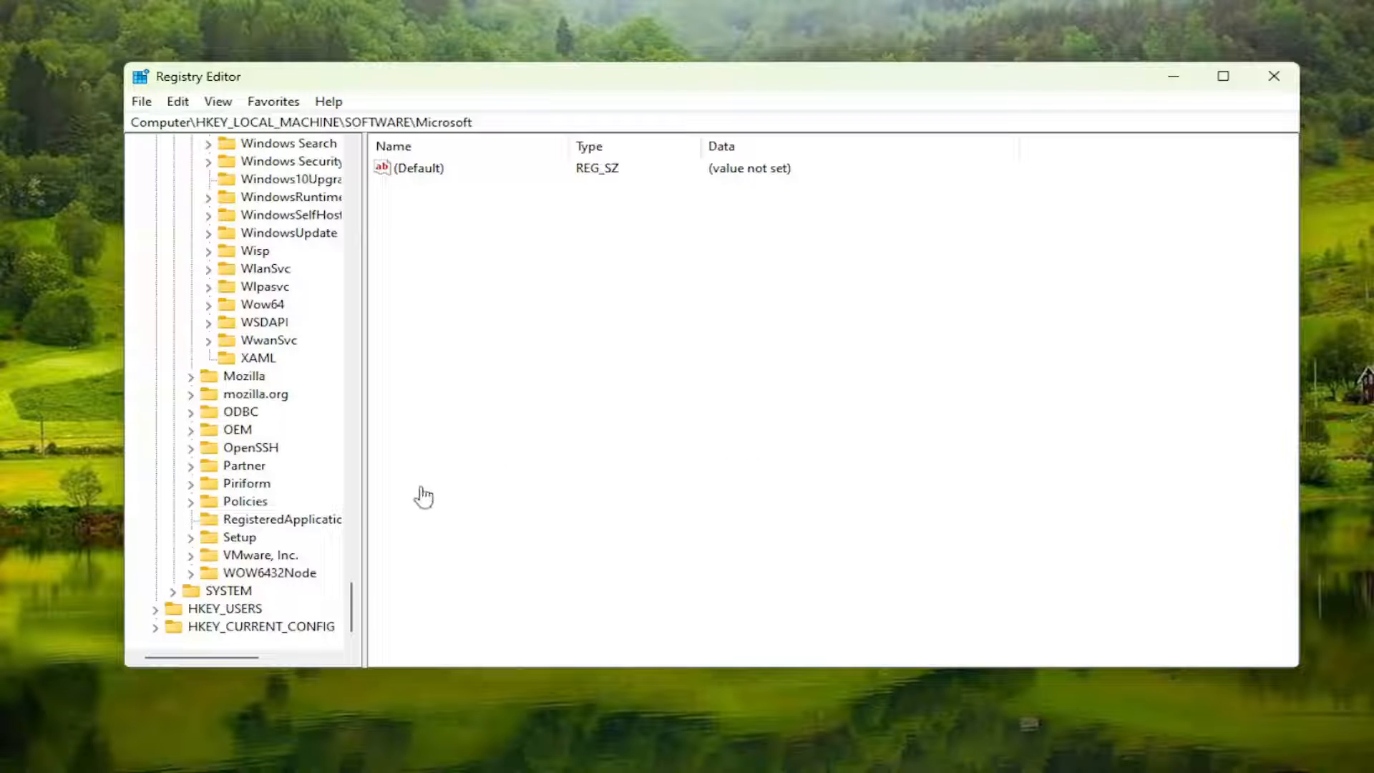
scroll(up, 3)
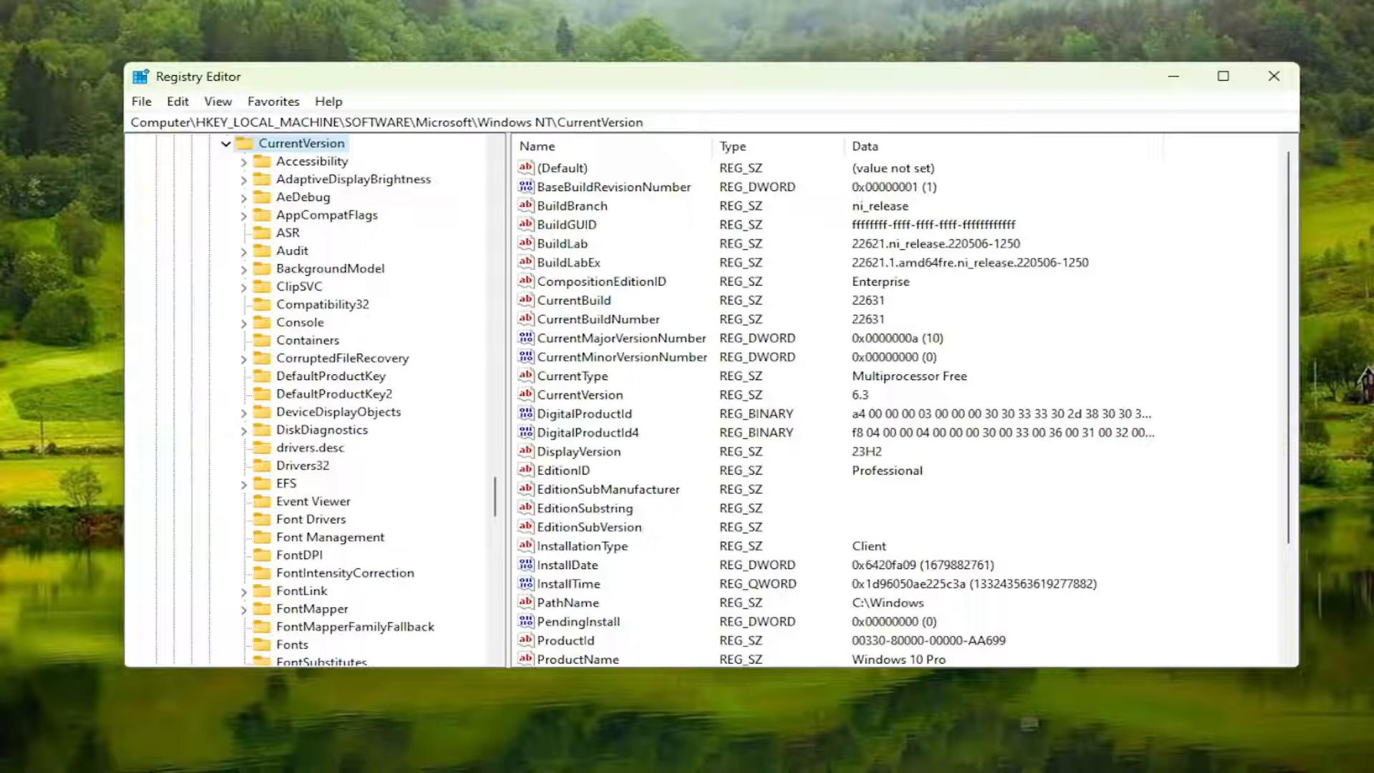
scroll(down, 3)
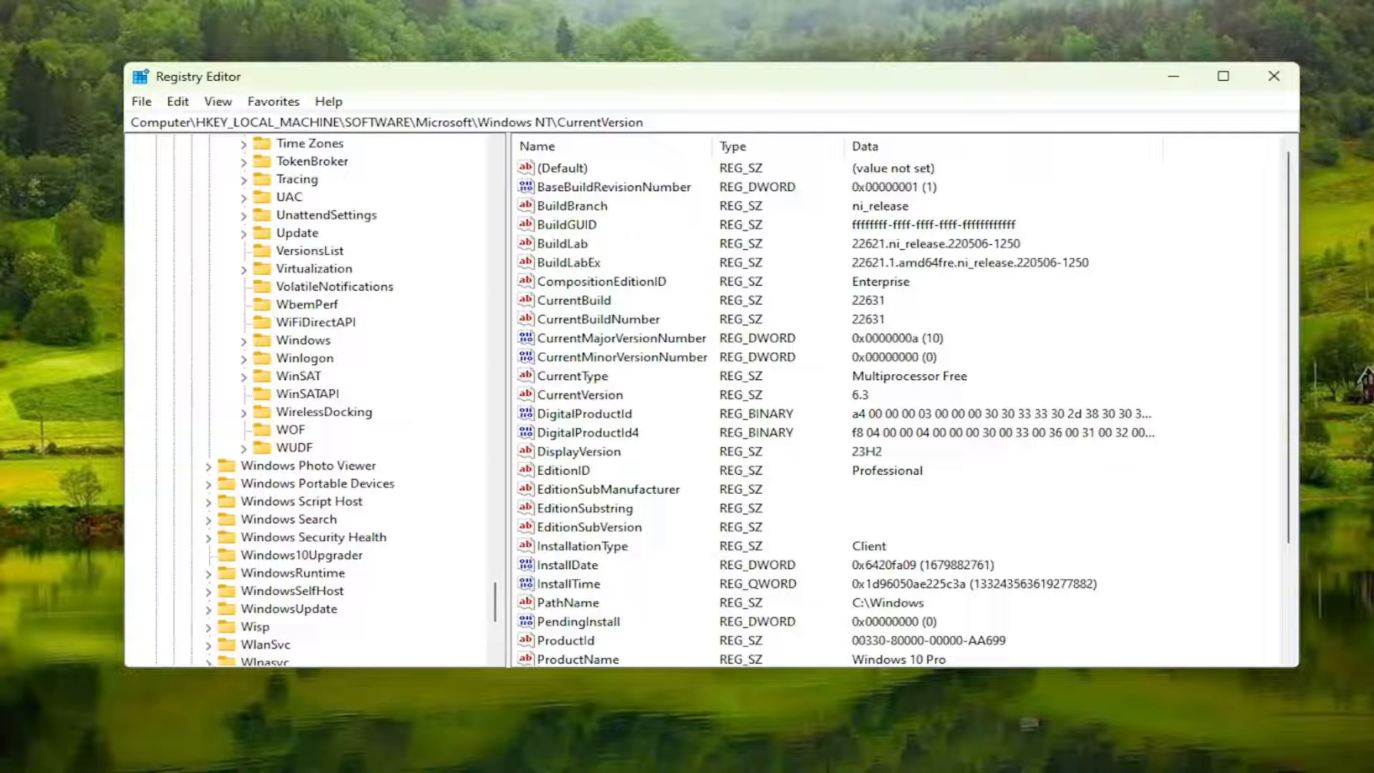
scroll(up, 3)
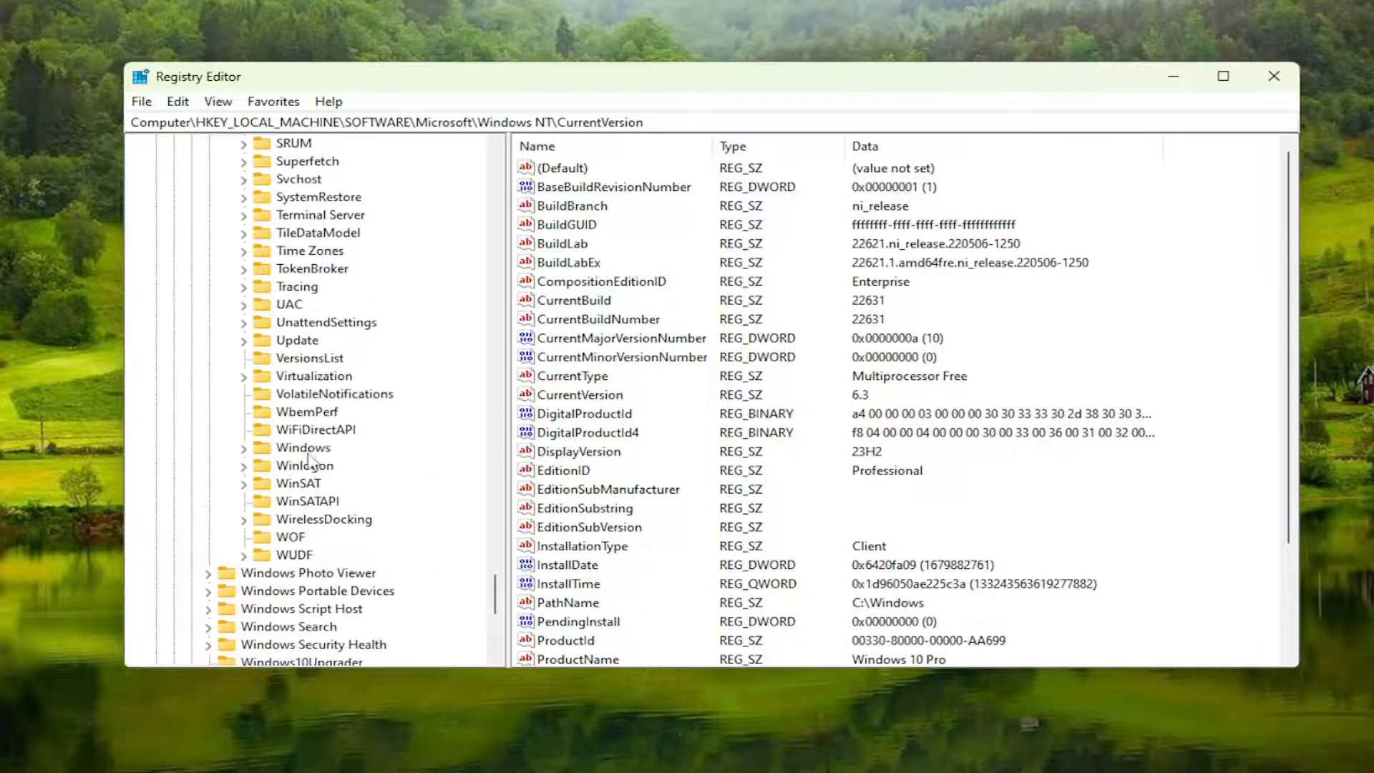
click(307, 465)
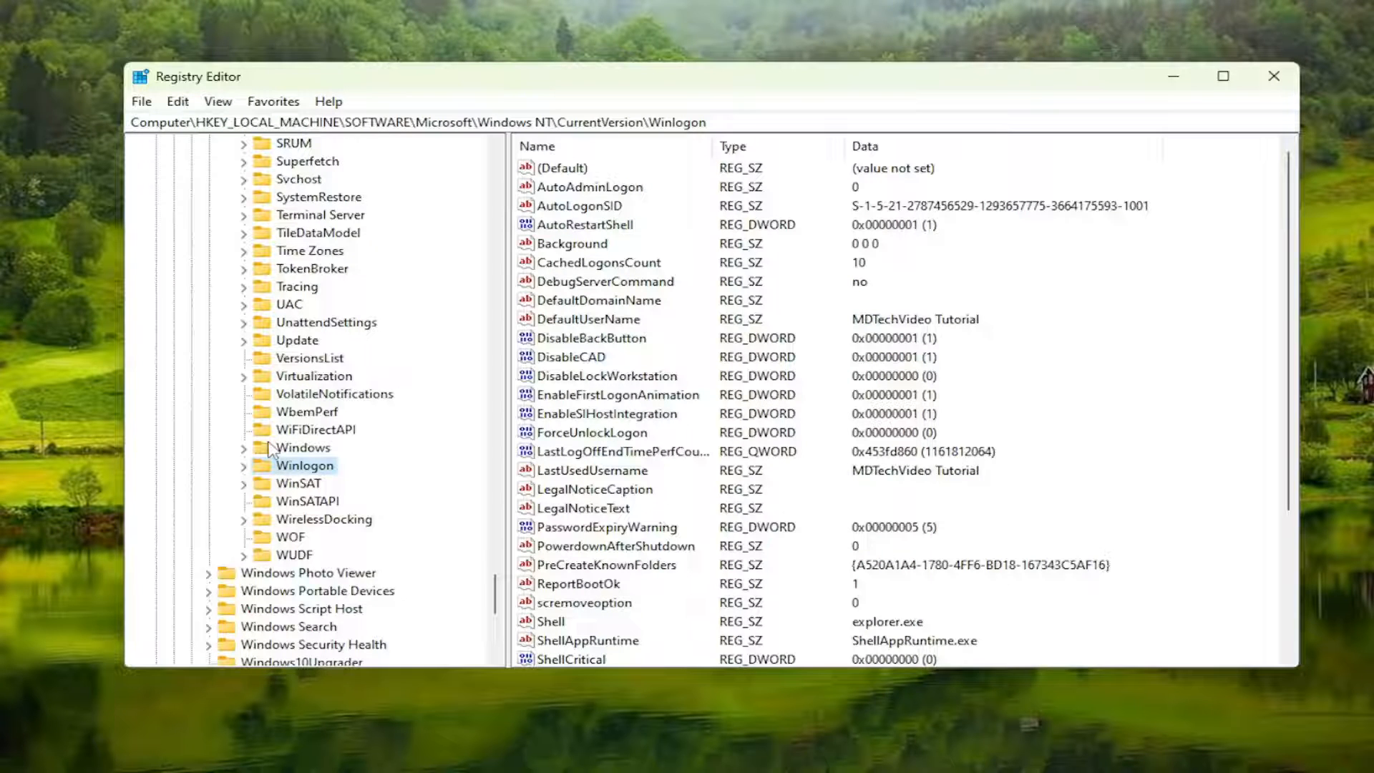
mouse_move(188, 160)
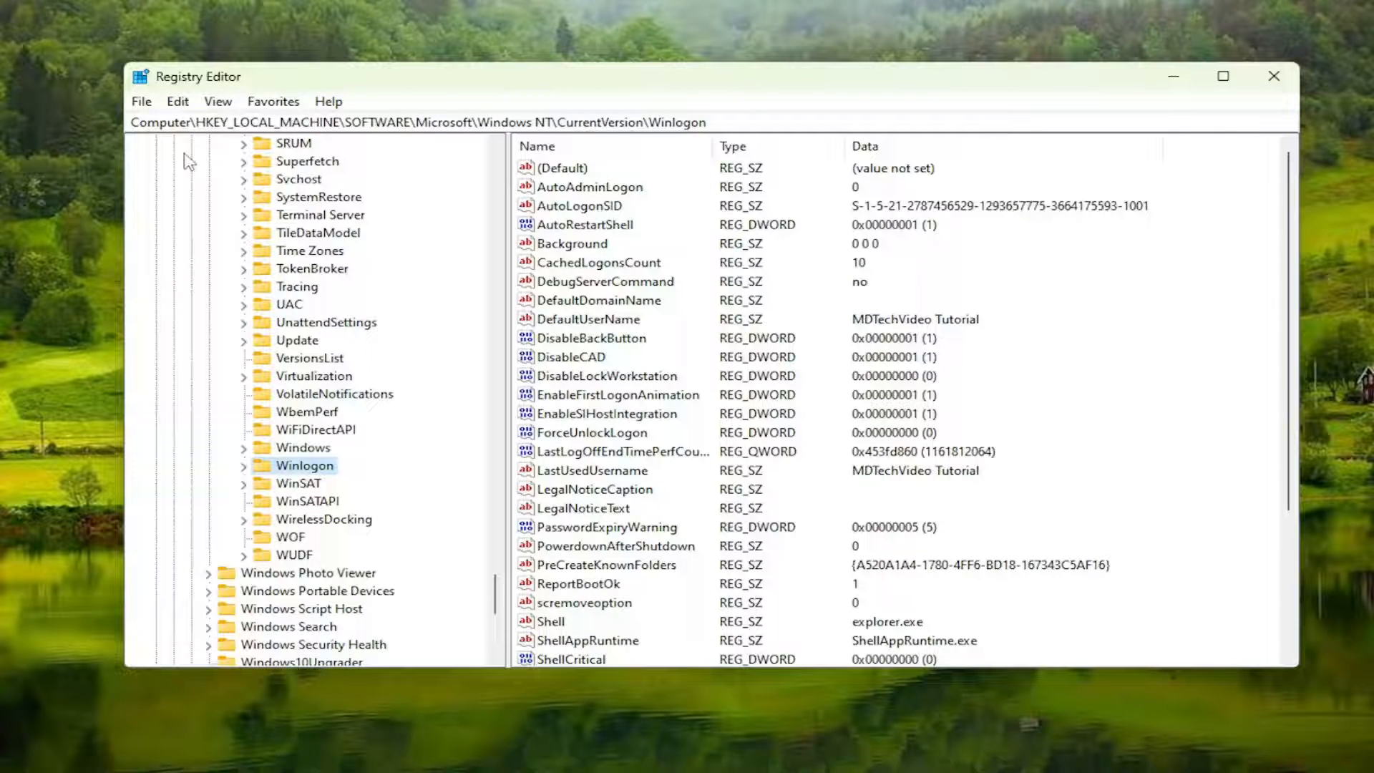
mouse_move(402, 152)
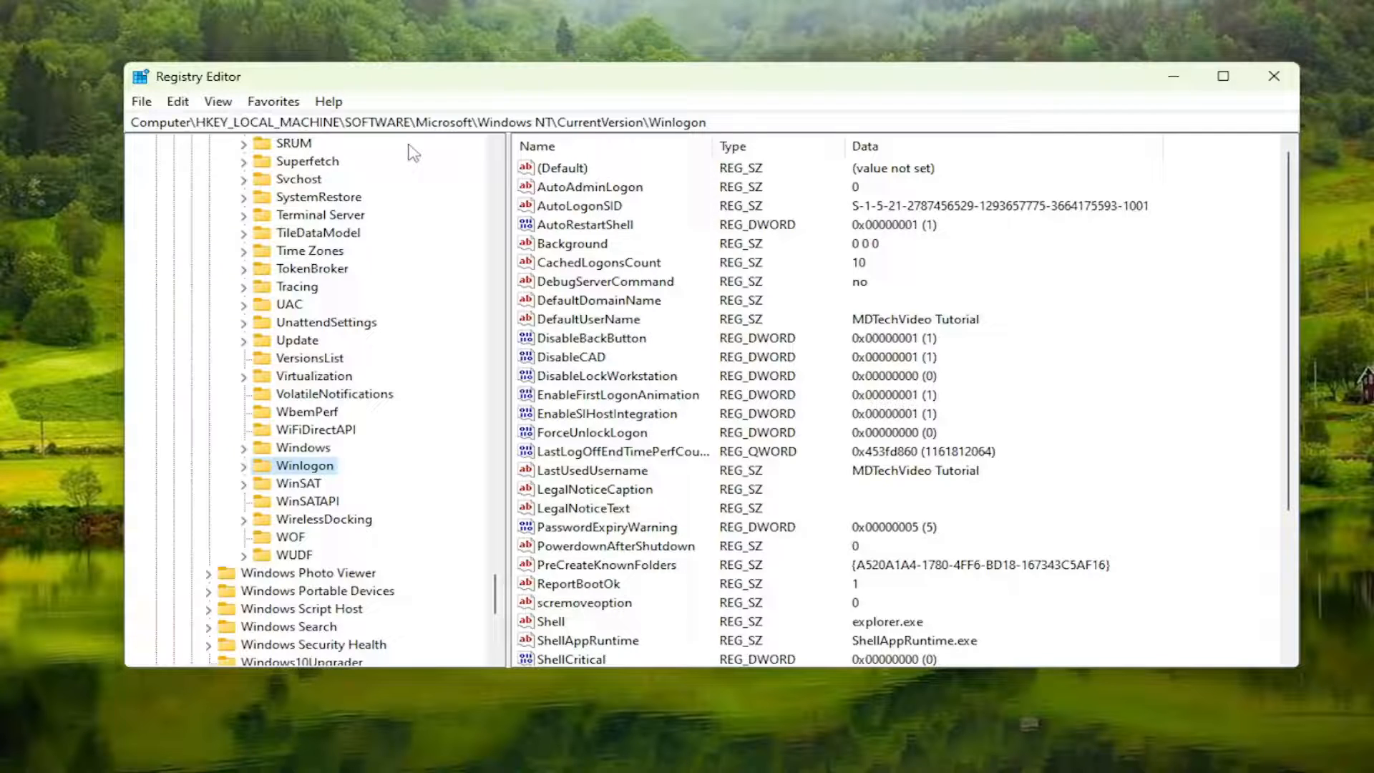
mouse_move(810, 356)
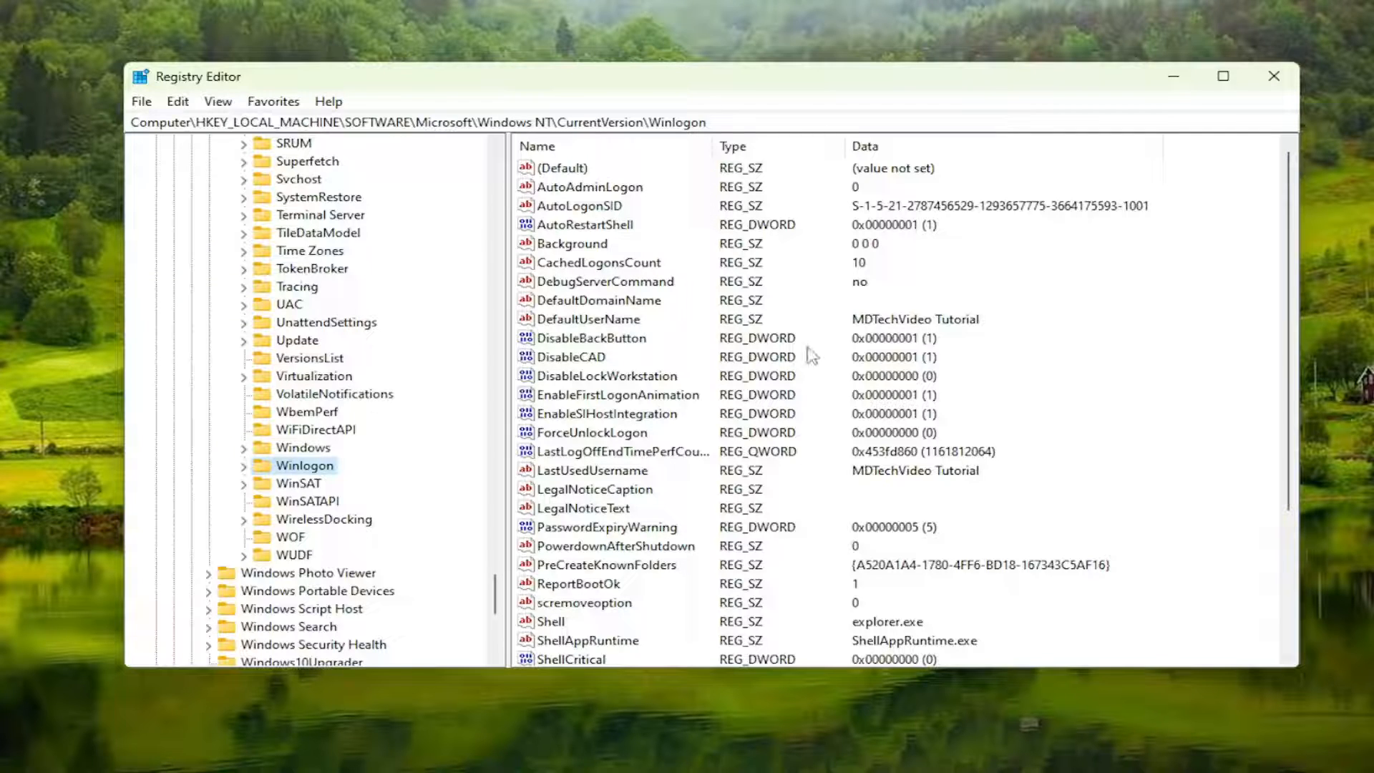
mouse_move(570, 631)
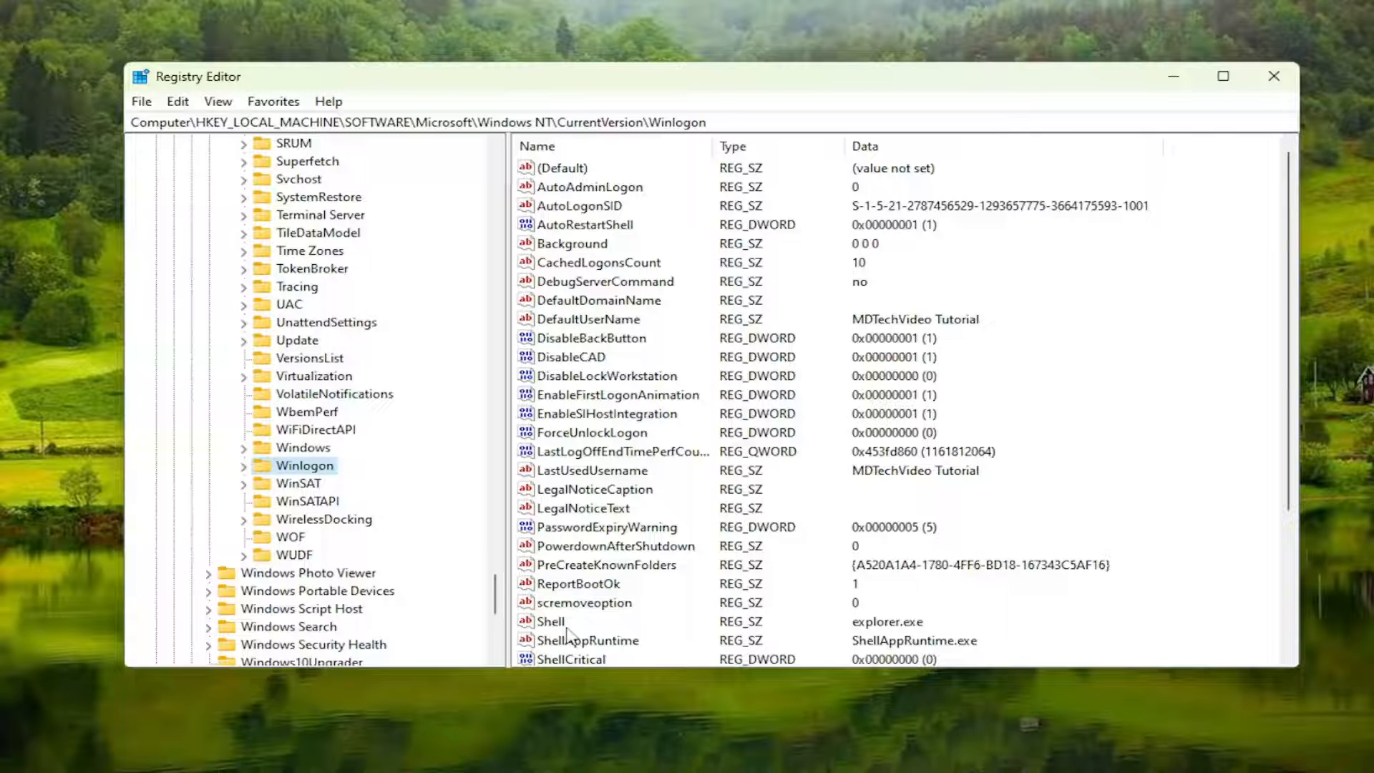
- Select Winlogon's Shell value and bring up its Edit String dialog showing explorer.exe
click(551, 621)
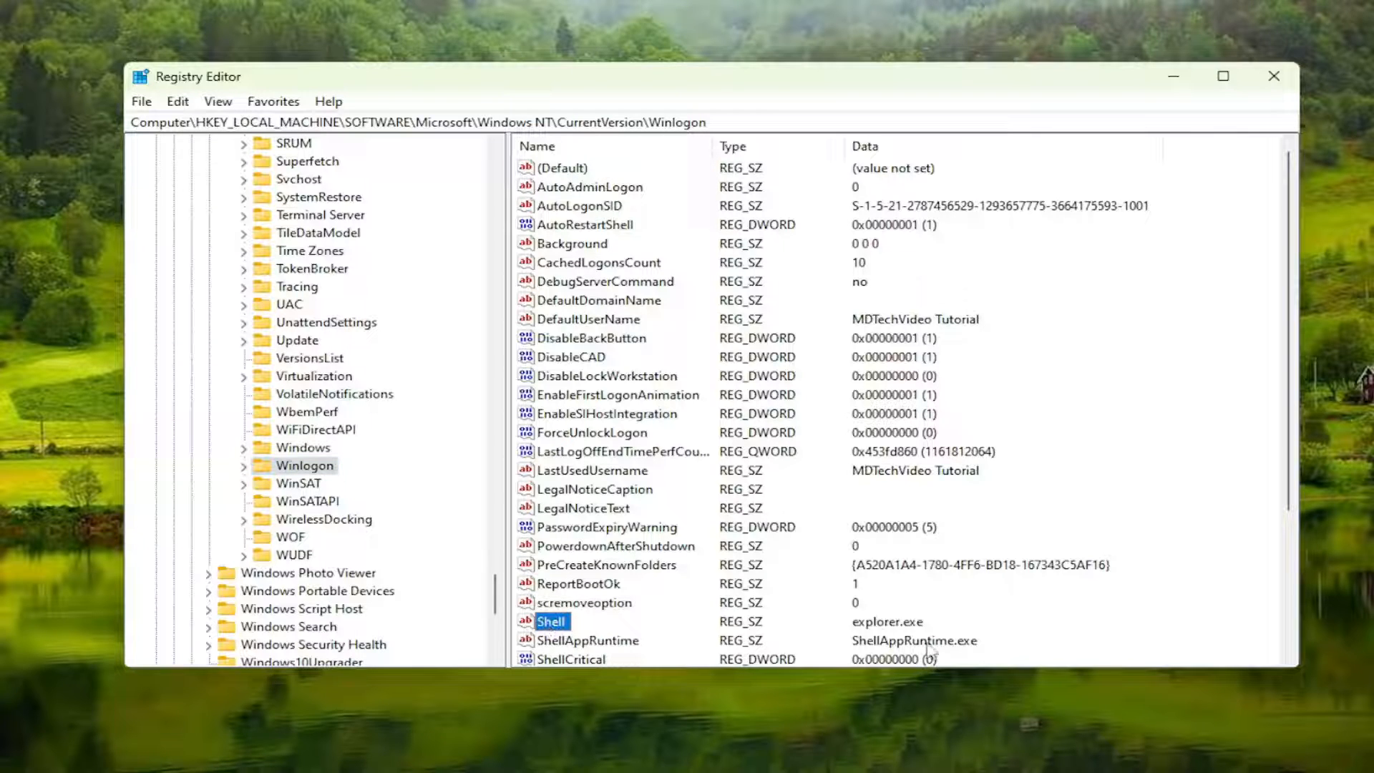
mouse_move(846, 627)
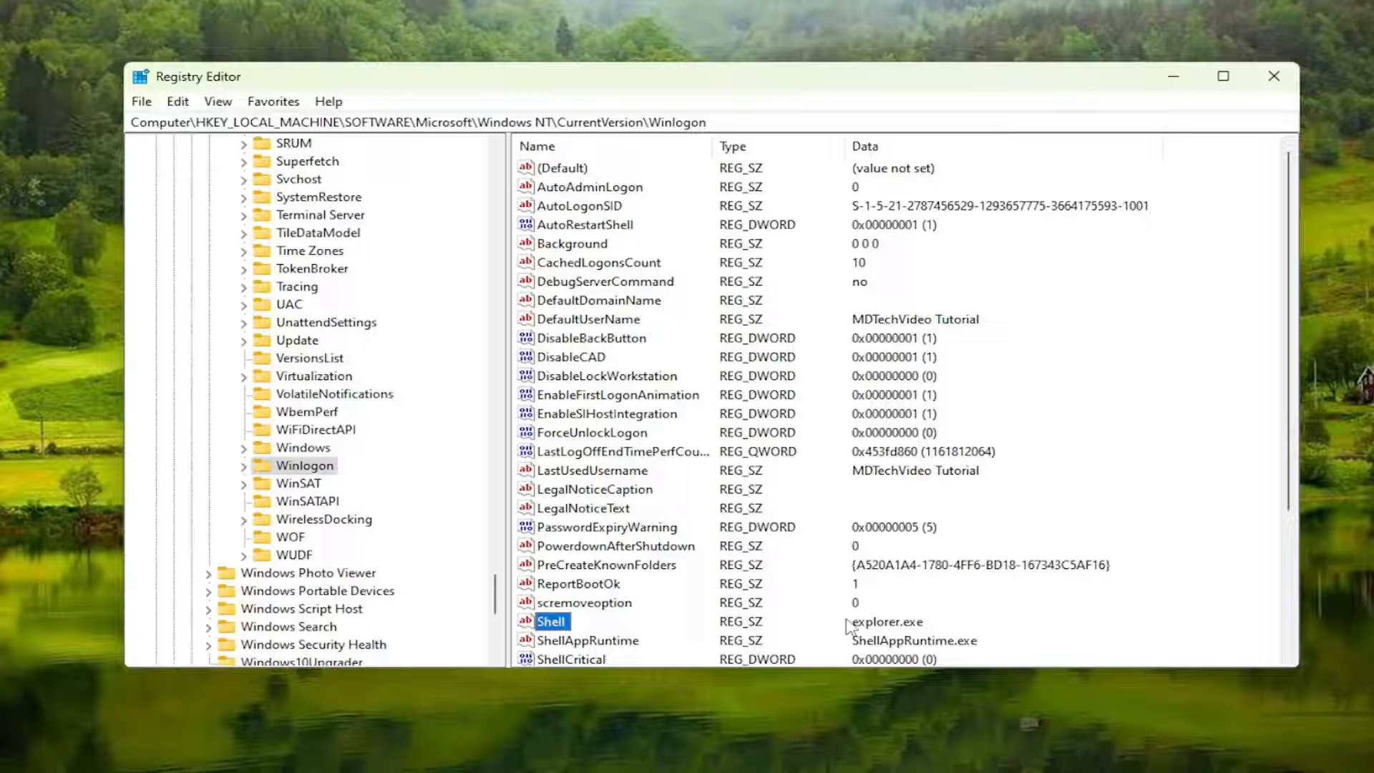
mouse_move(553, 628)
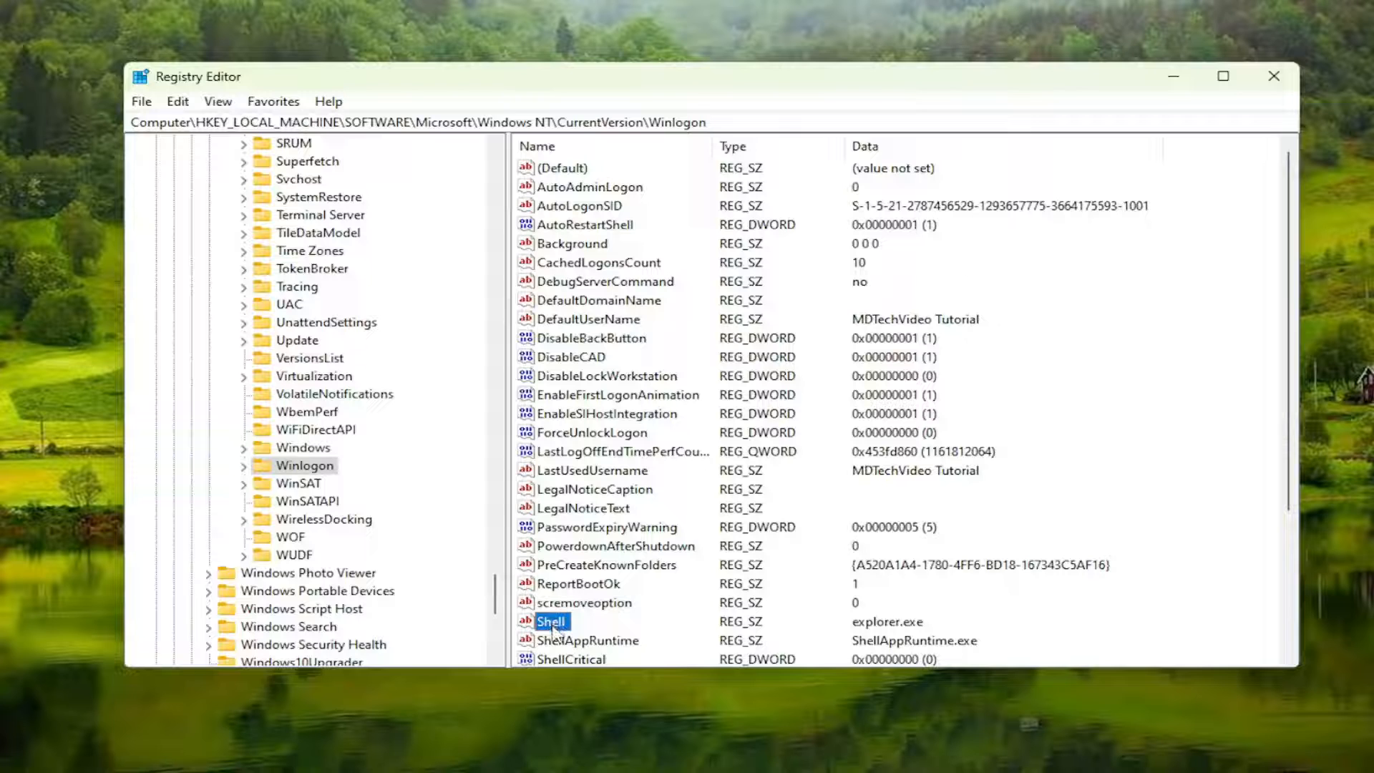
double_click(550, 621)
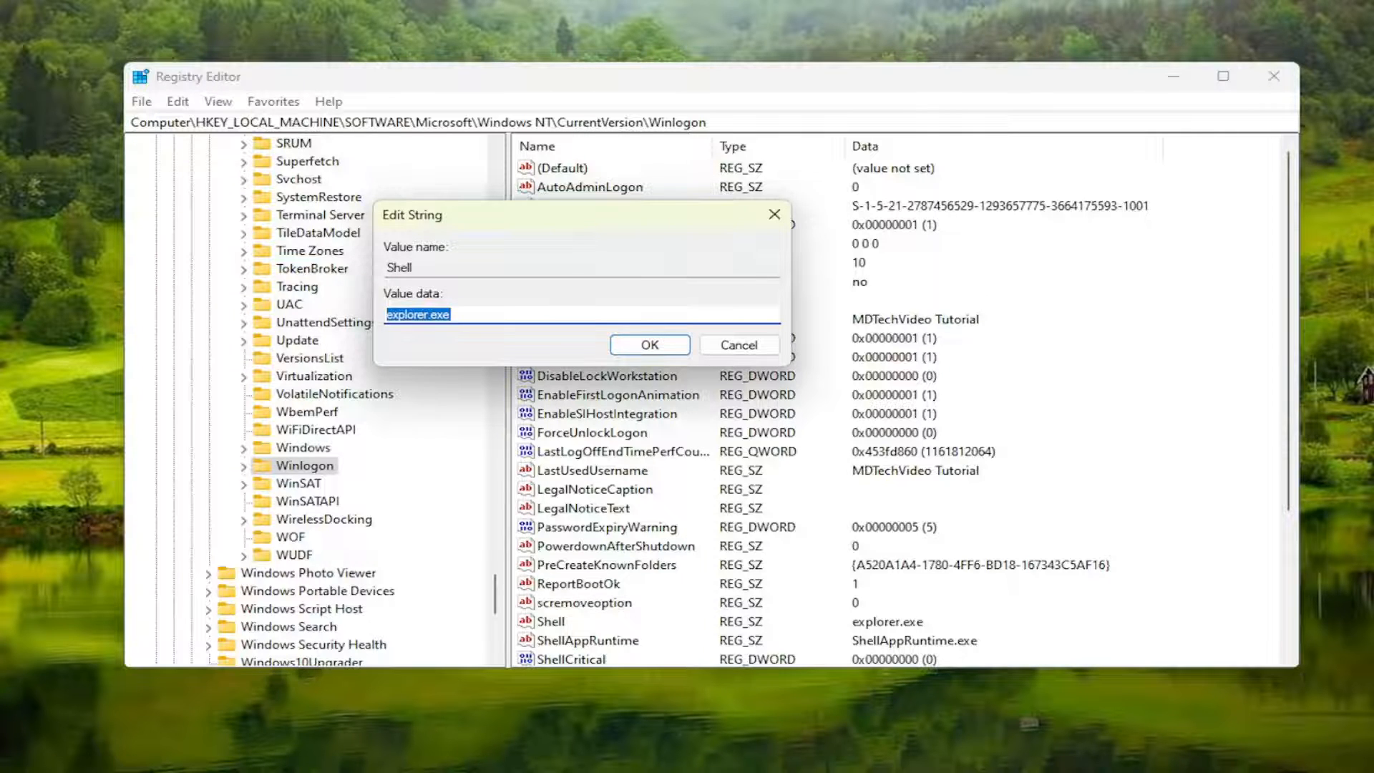
mouse_move(909, 571)
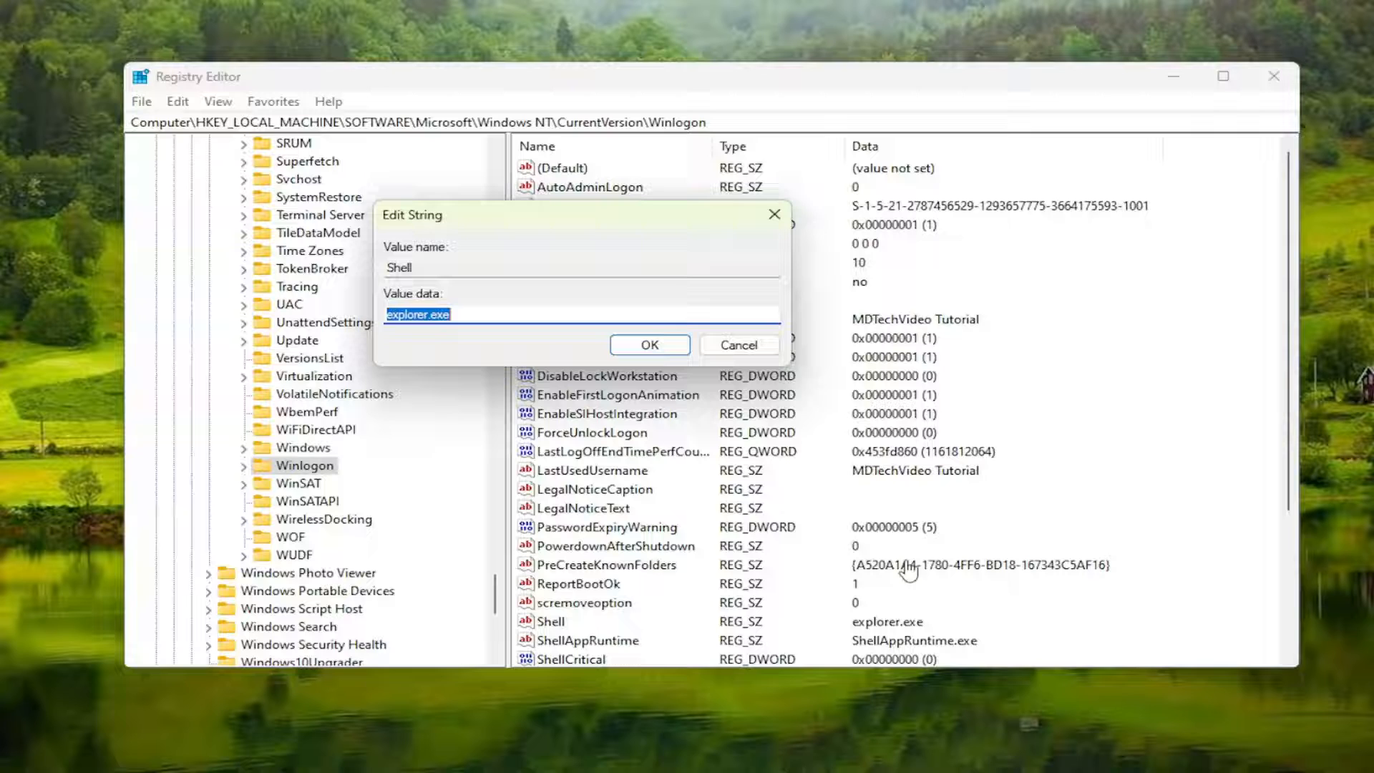
mouse_move(758, 299)
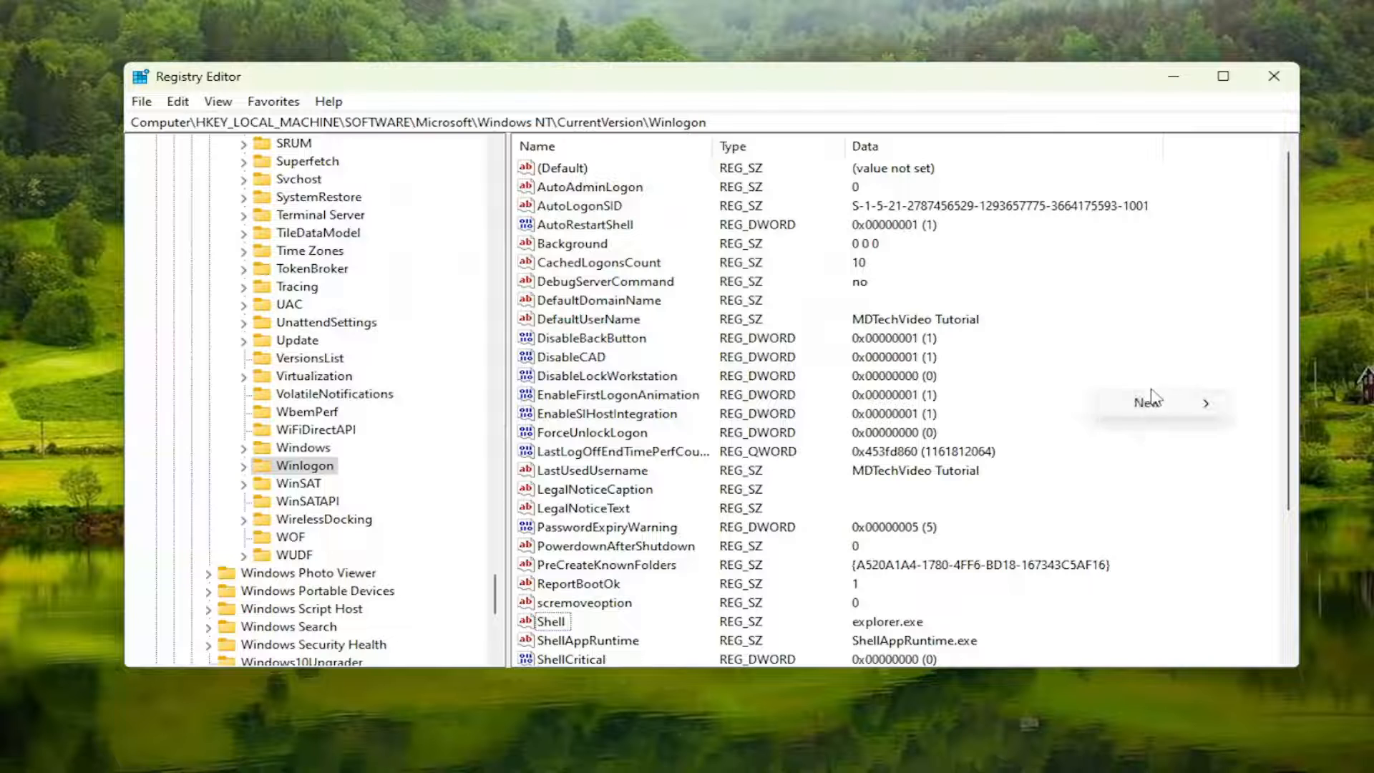
- Create New Value #1 string value in Winlogon and recheck Shell still reads explorer.exe
click(1150, 403)
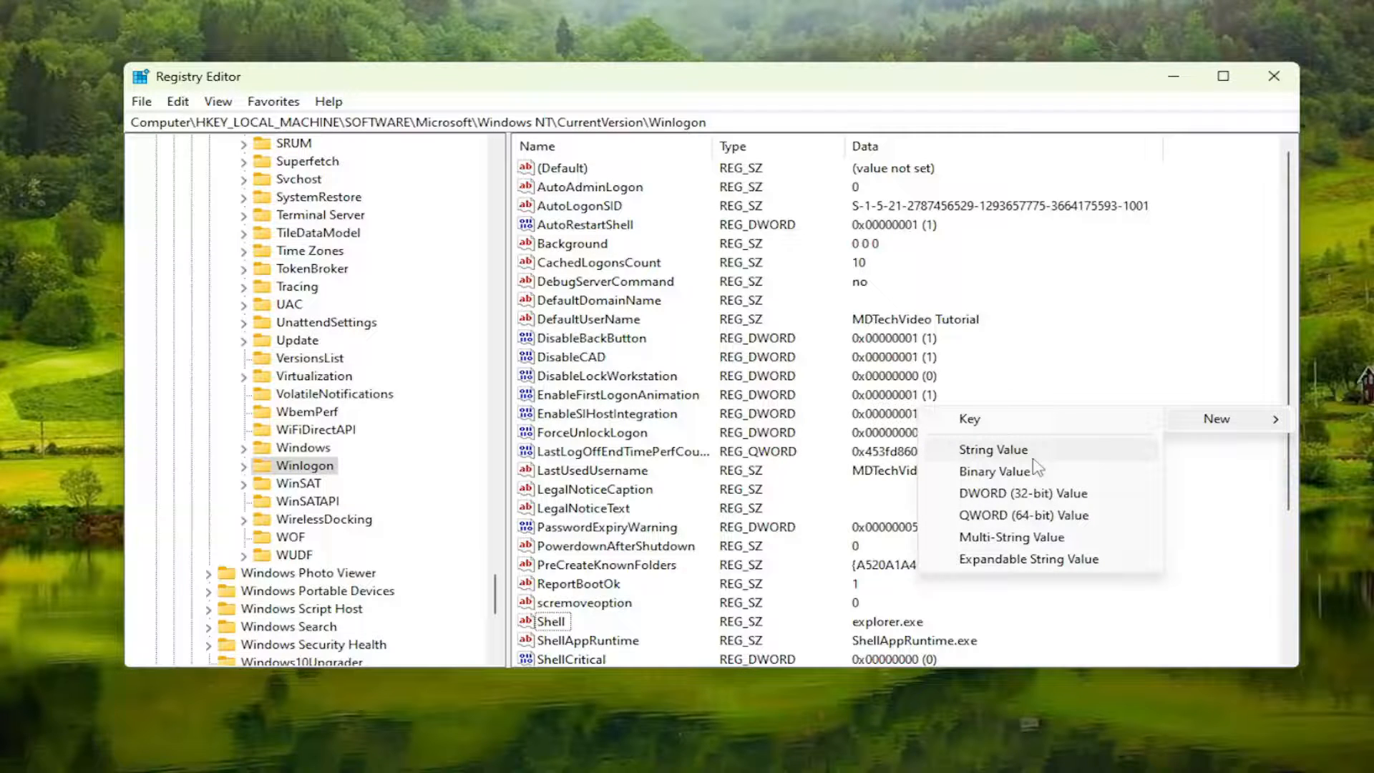
click(992, 449)
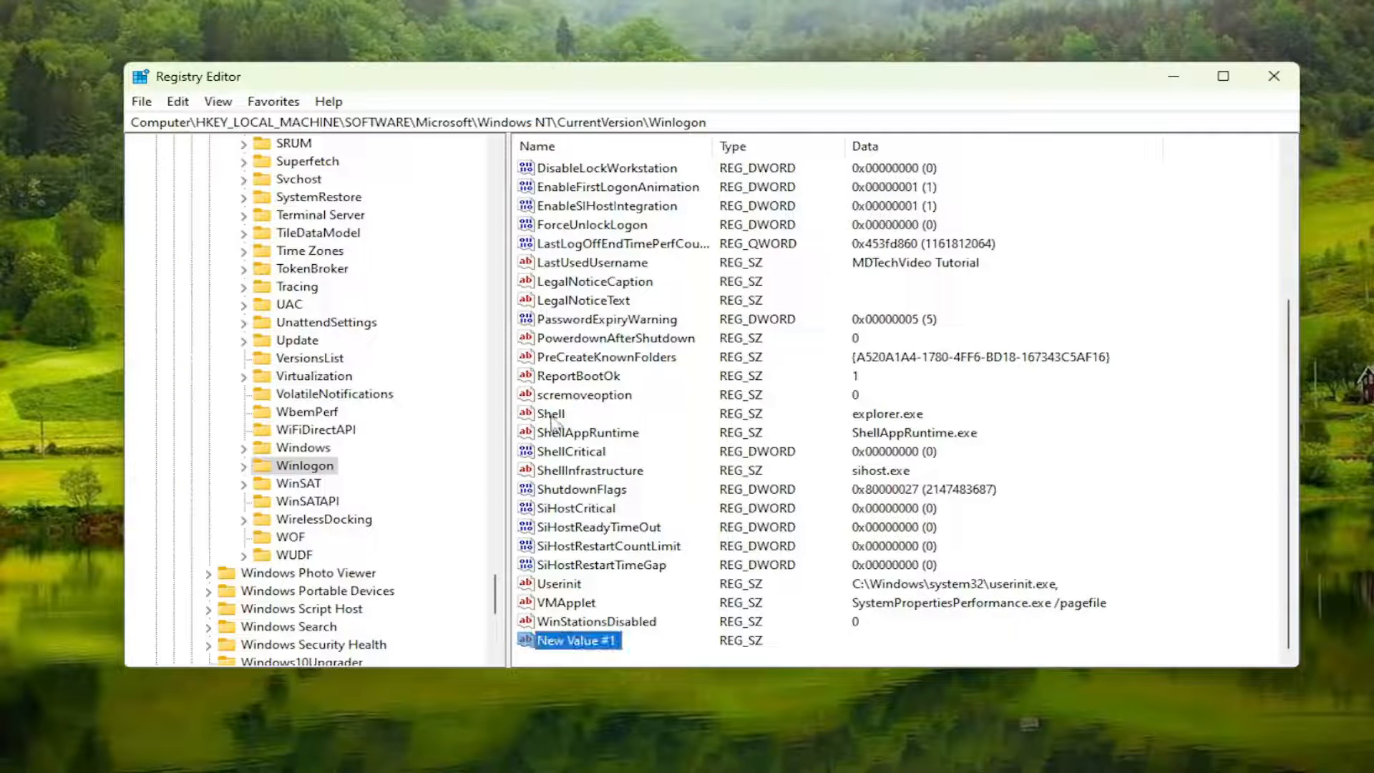
double_click(549, 413)
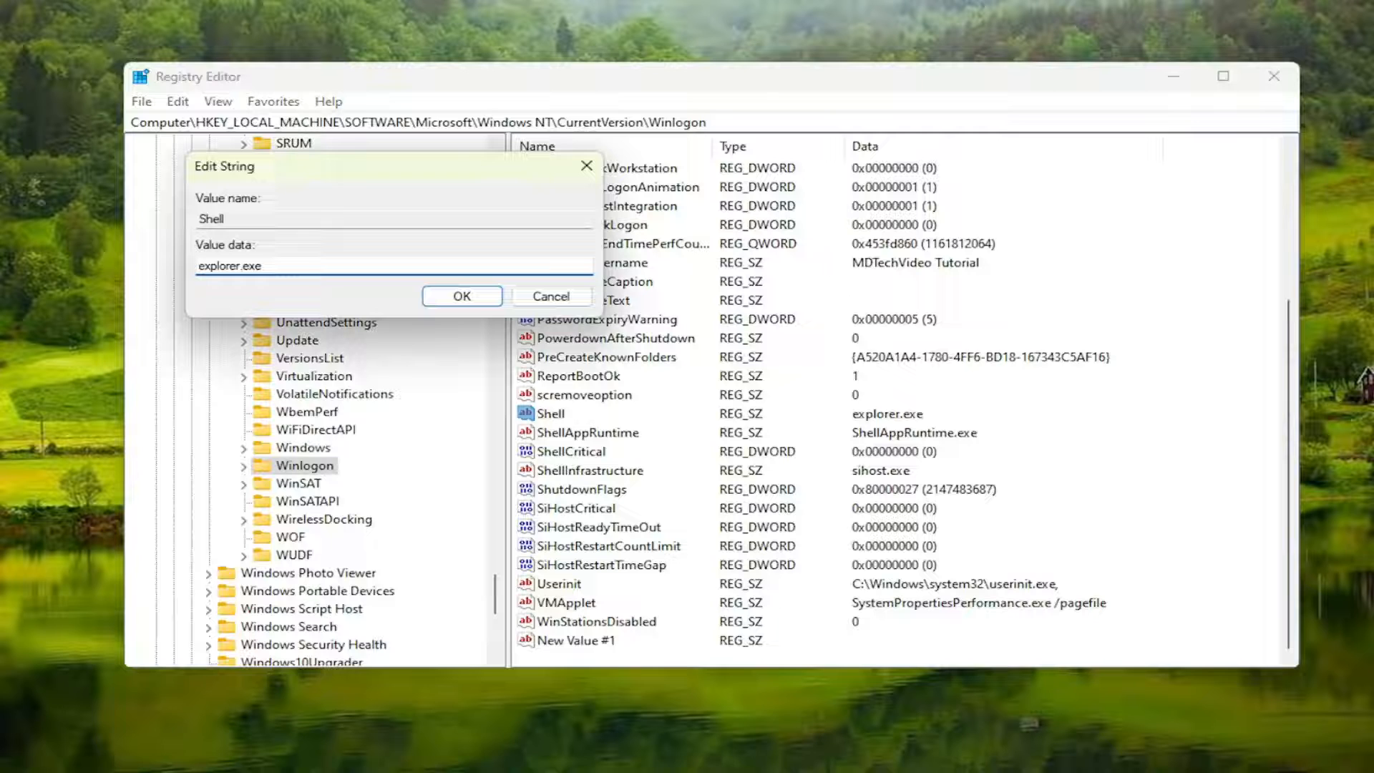
mouse_move(250, 292)
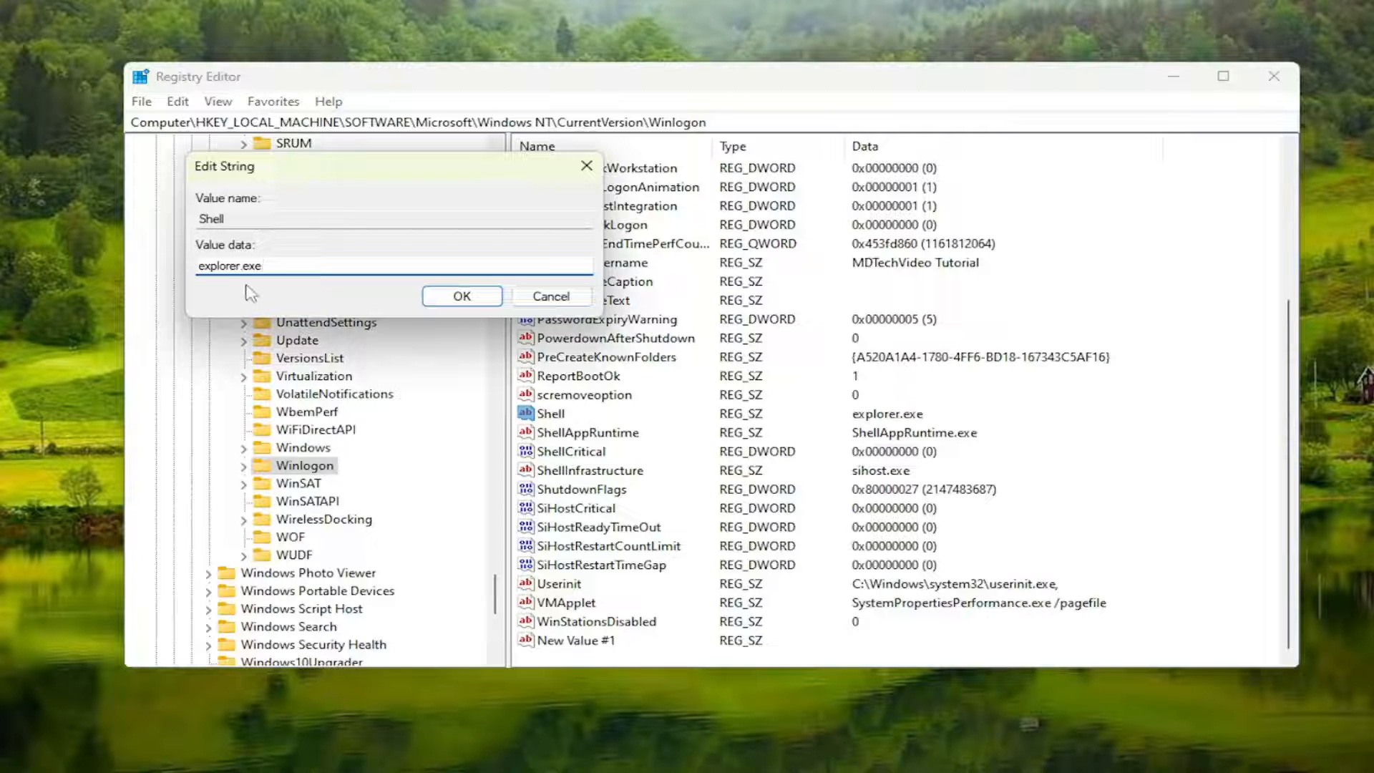
click(460, 296)
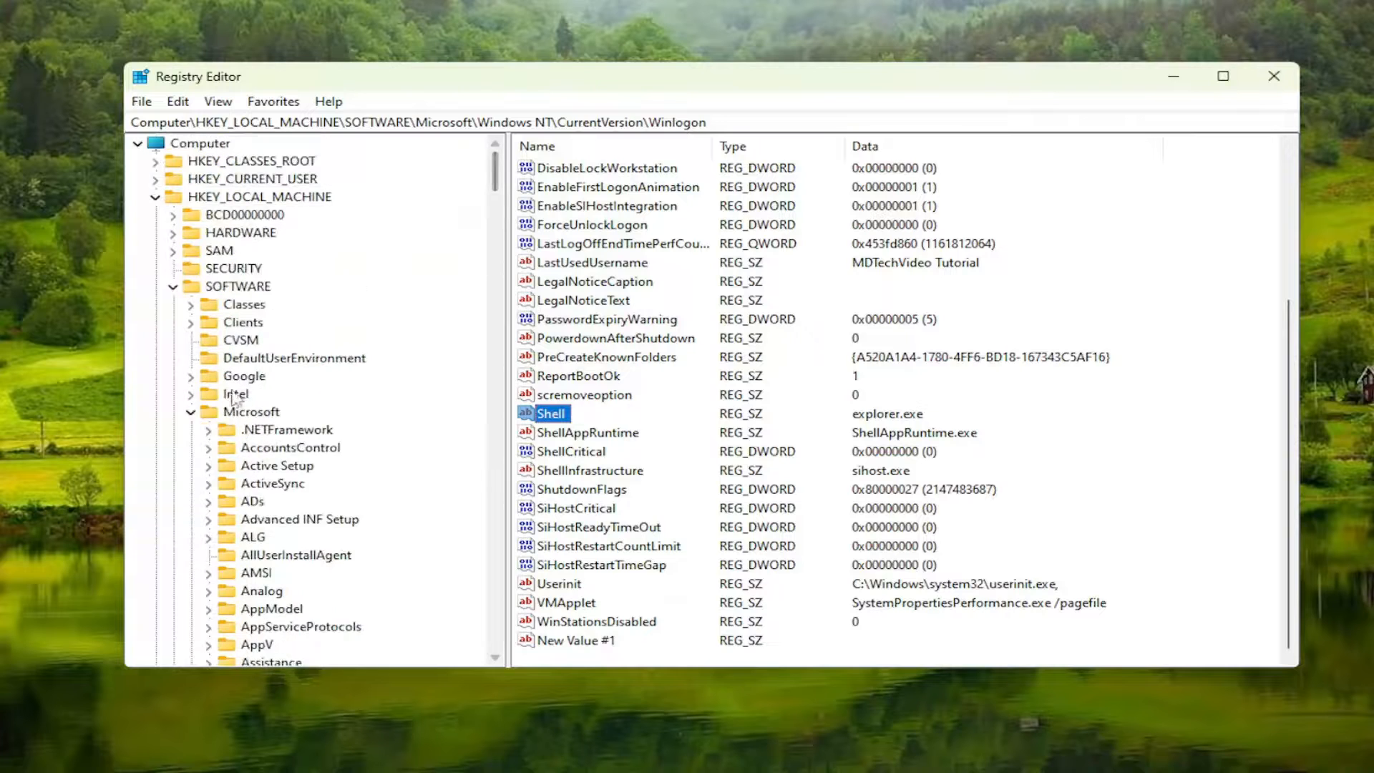
- Select the SOFTWARE key under HKEY_LOCAL_MACHINE in the tree
click(237, 286)
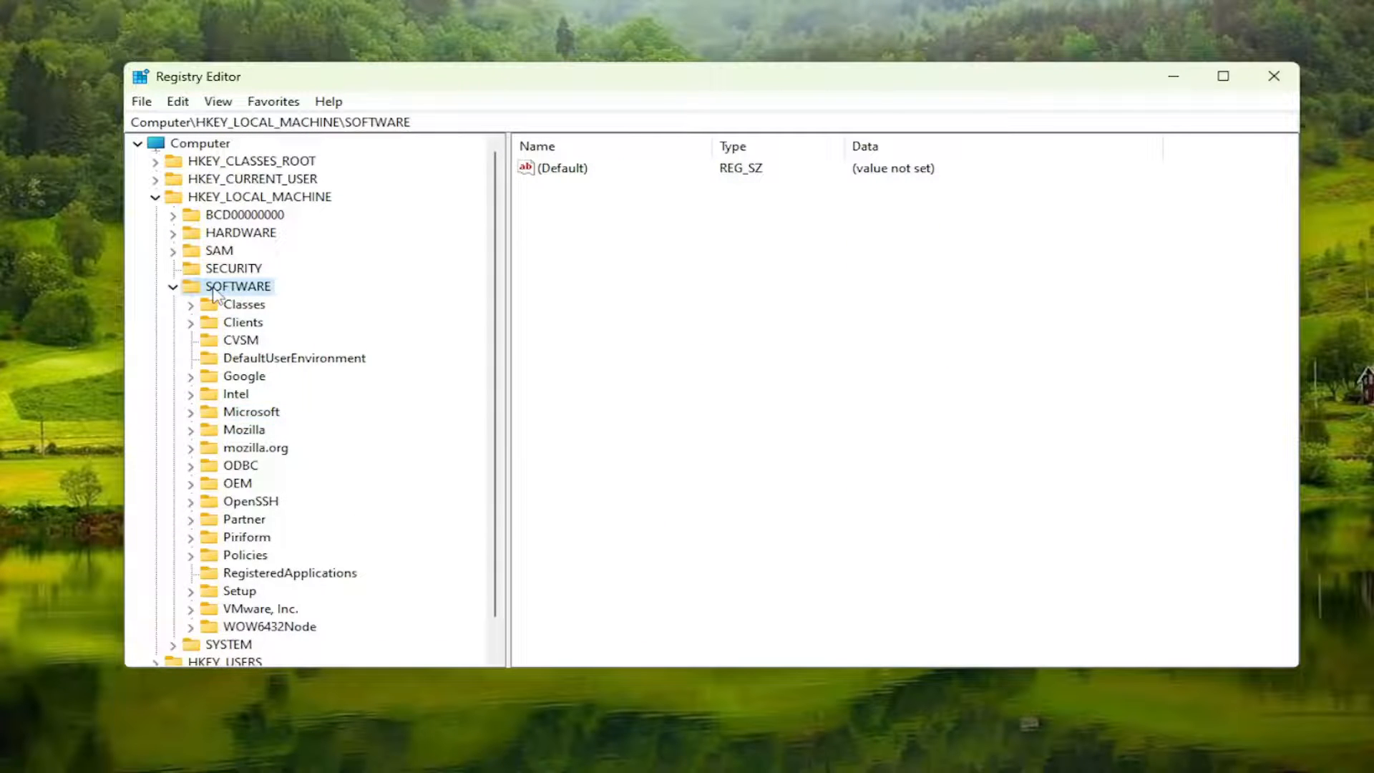